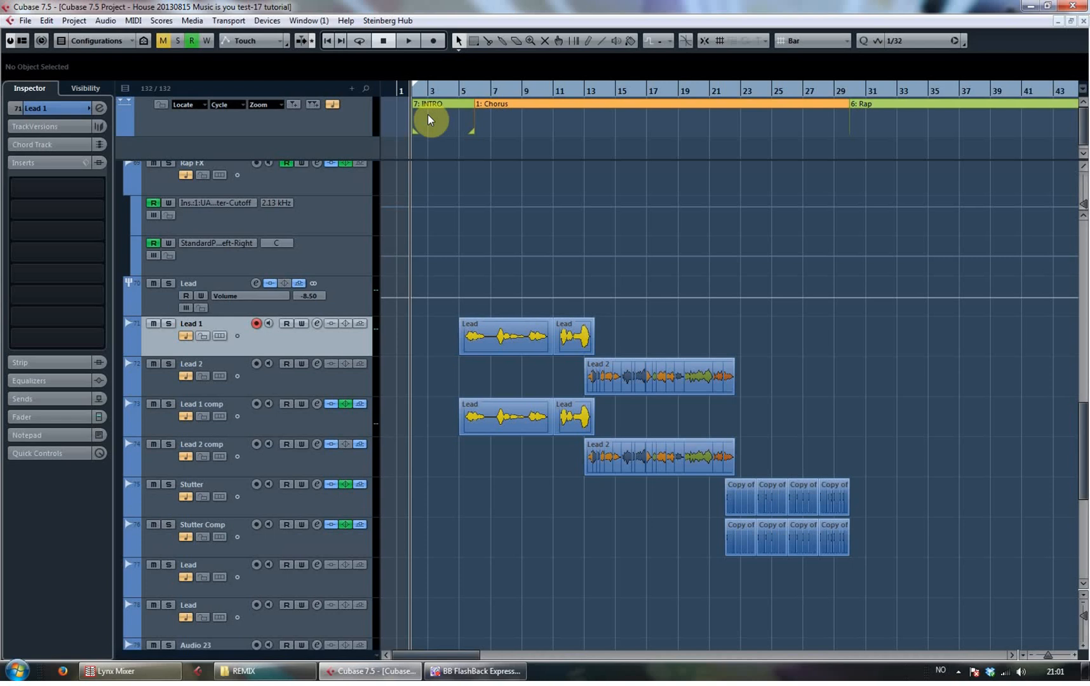
Move playback to the intro, then select Lead 1 and Lead 1 comp to show its inserts
click(407, 40)
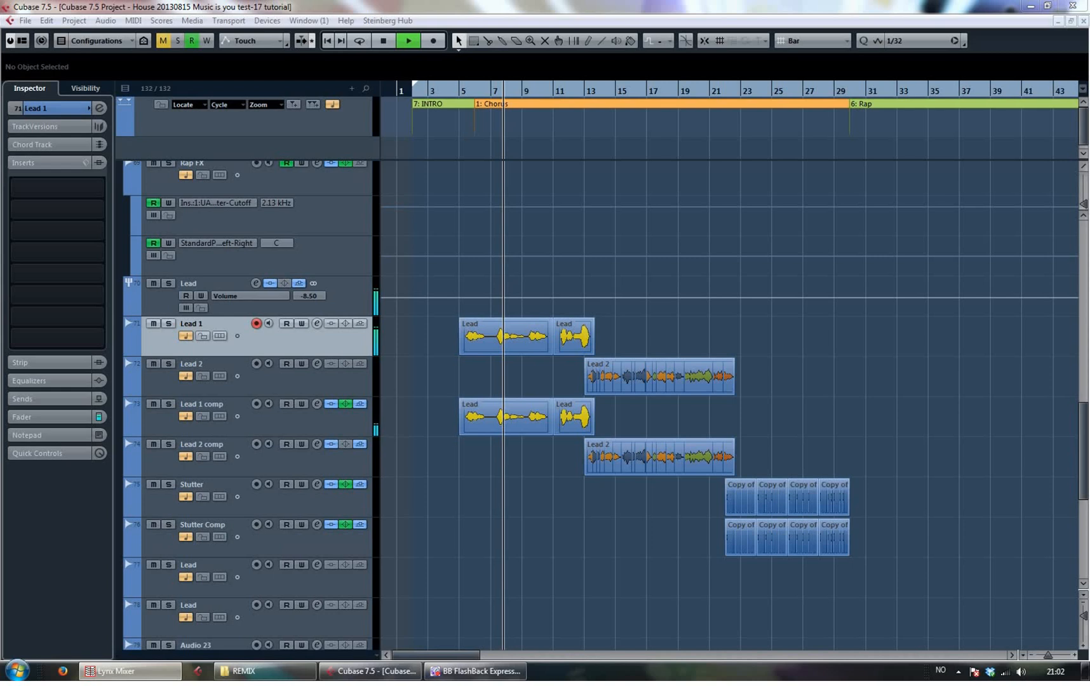
click(406, 40)
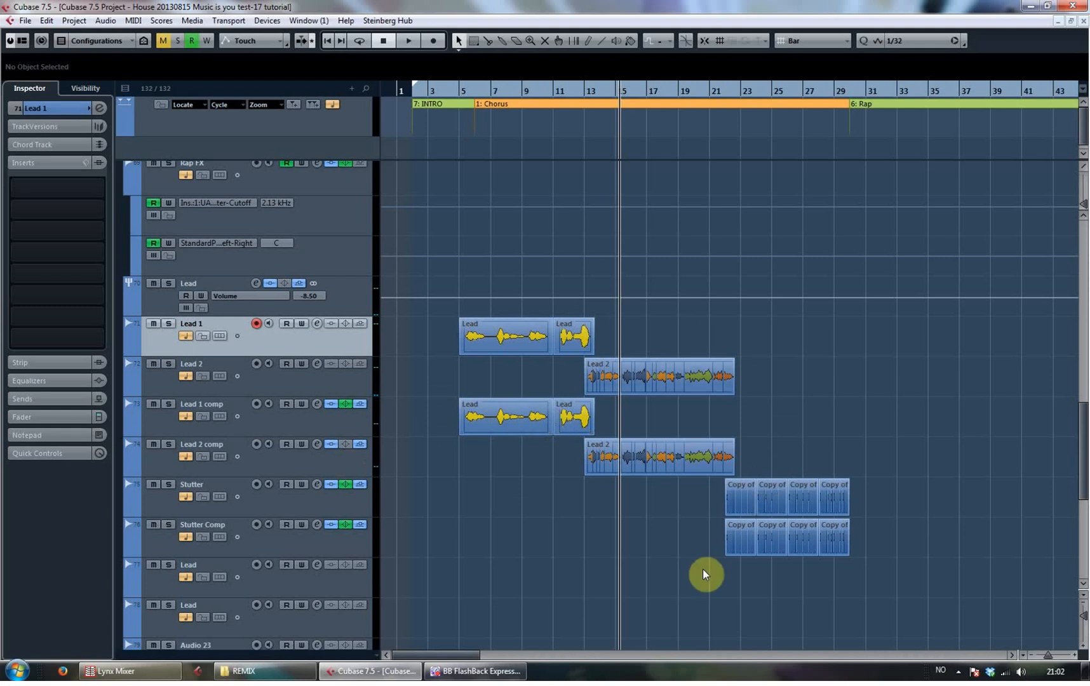
click(521, 341)
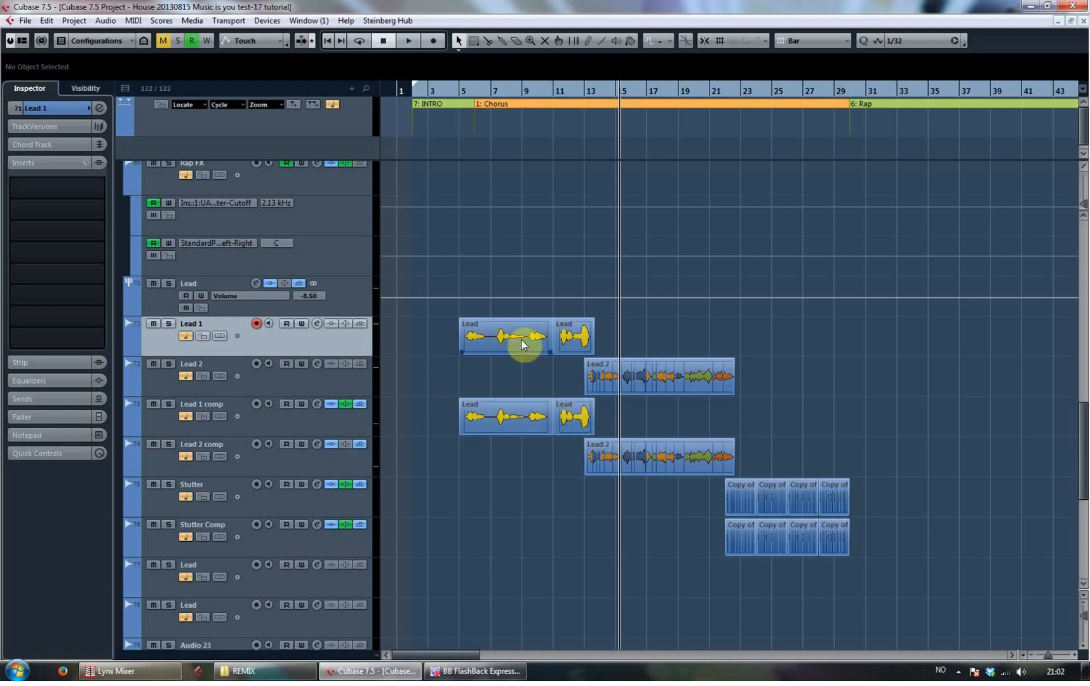
click(503, 338)
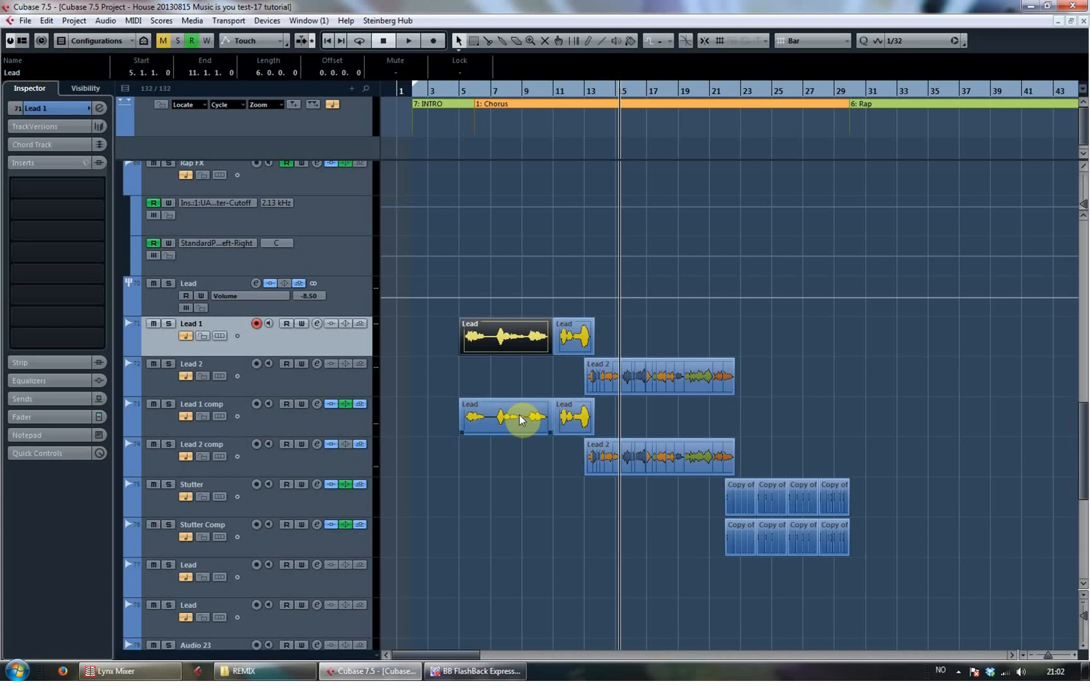
click(506, 419)
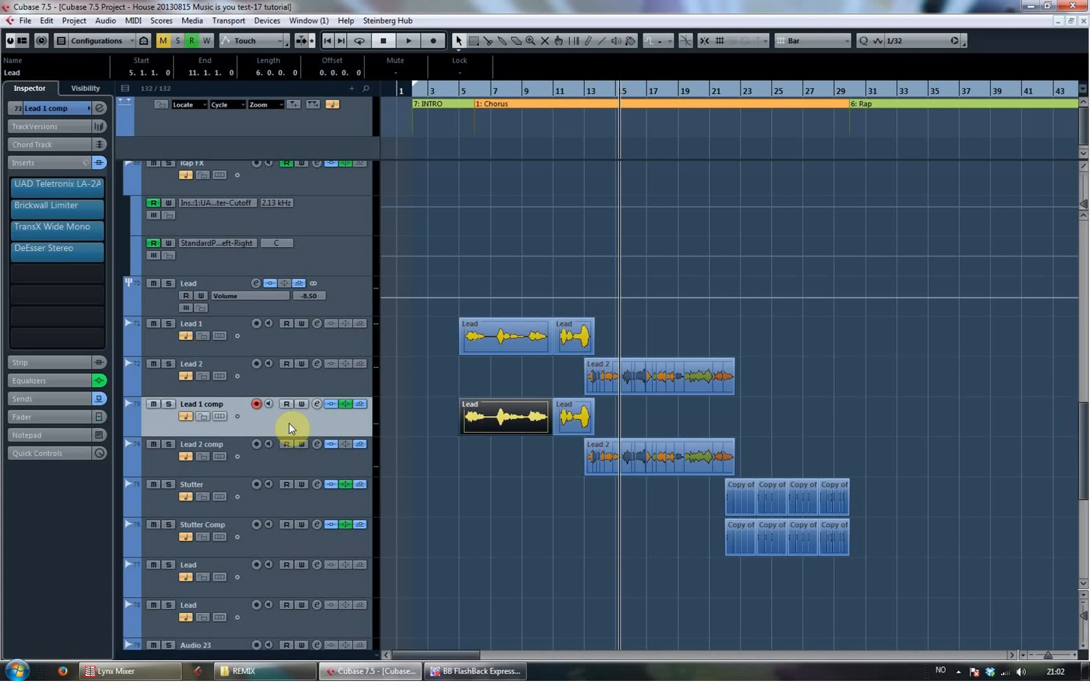
Open the Lead 1 comp LA-2A and Brickwall Limiter windows with playback in the chorus
double_click(57, 191)
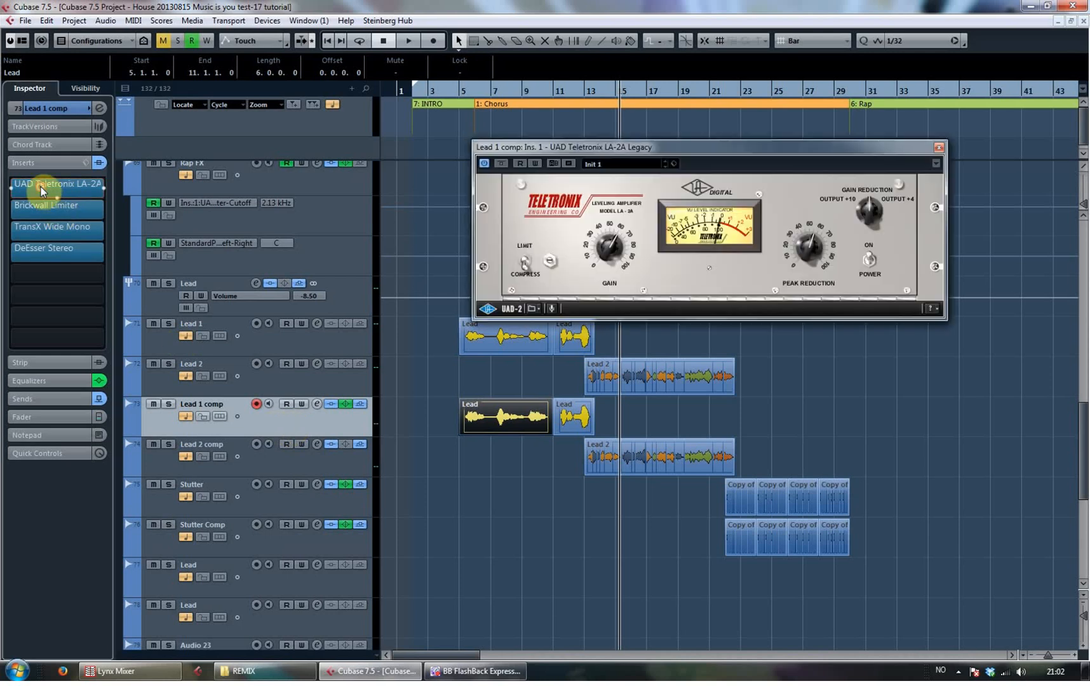
mouse_move(599, 216)
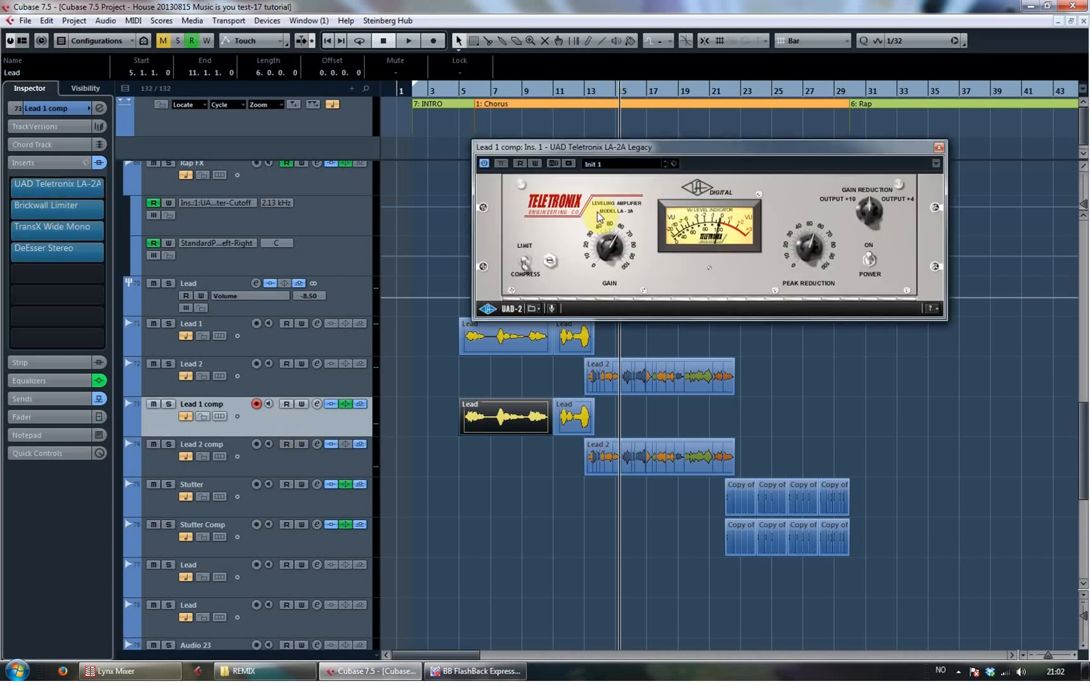
mouse_move(515, 125)
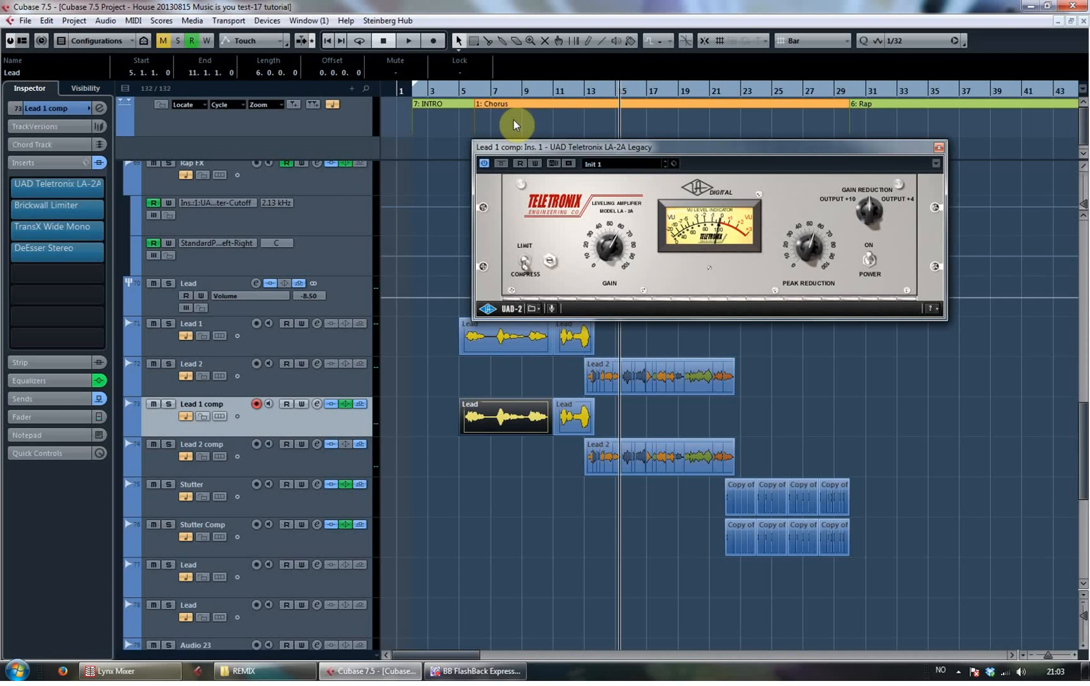
mouse_move(474, 99)
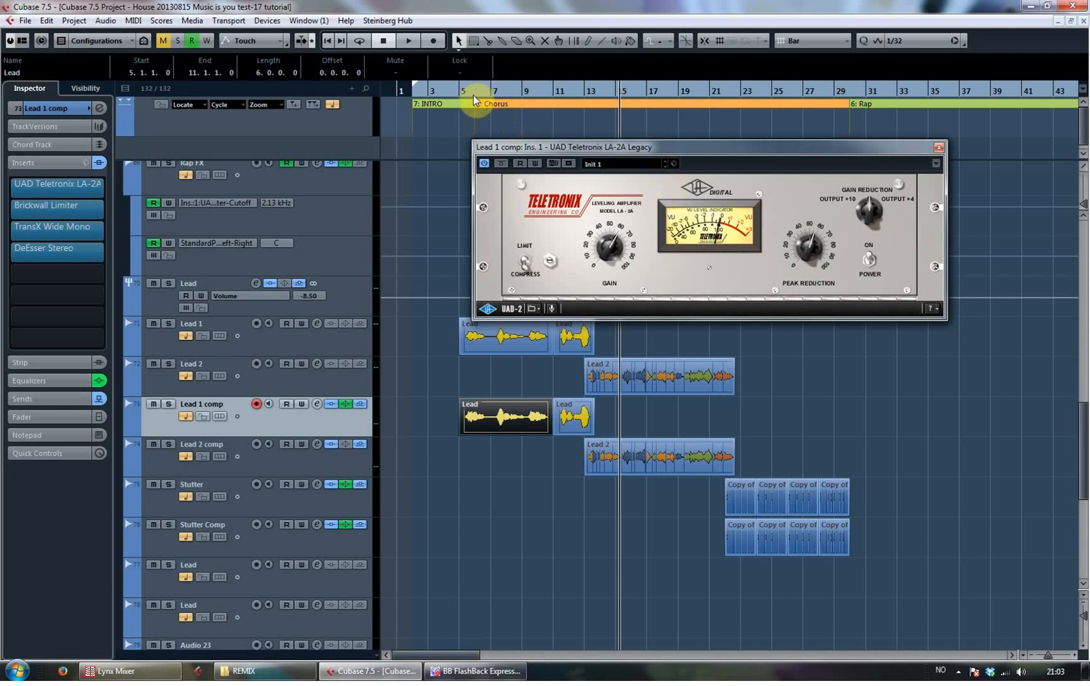
click(409, 40)
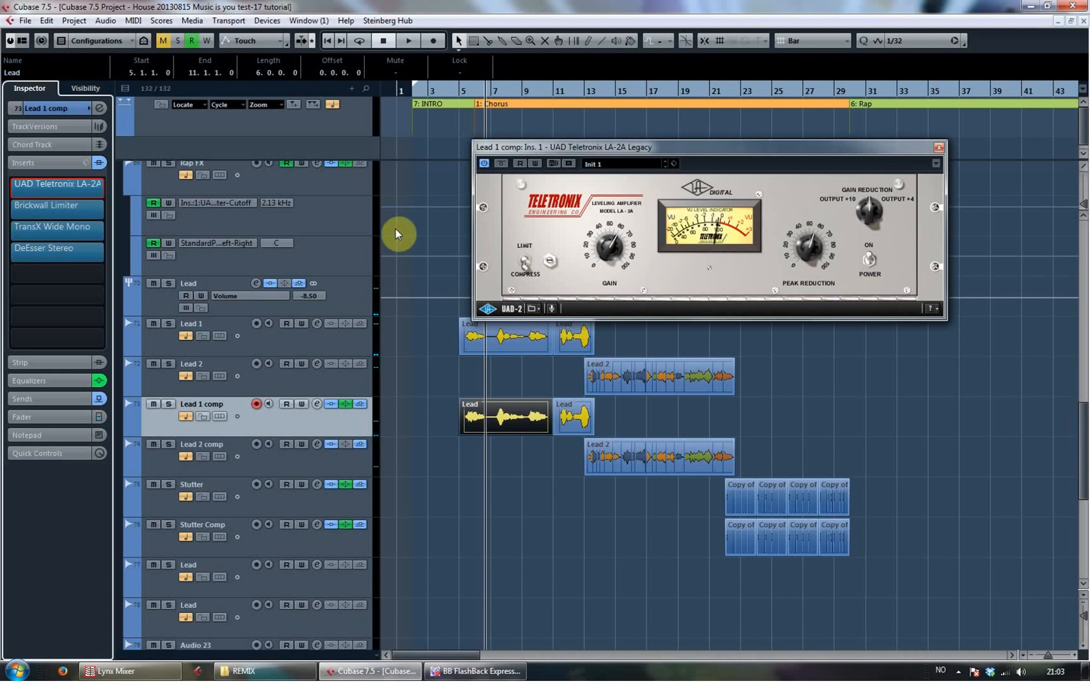
click(46, 206)
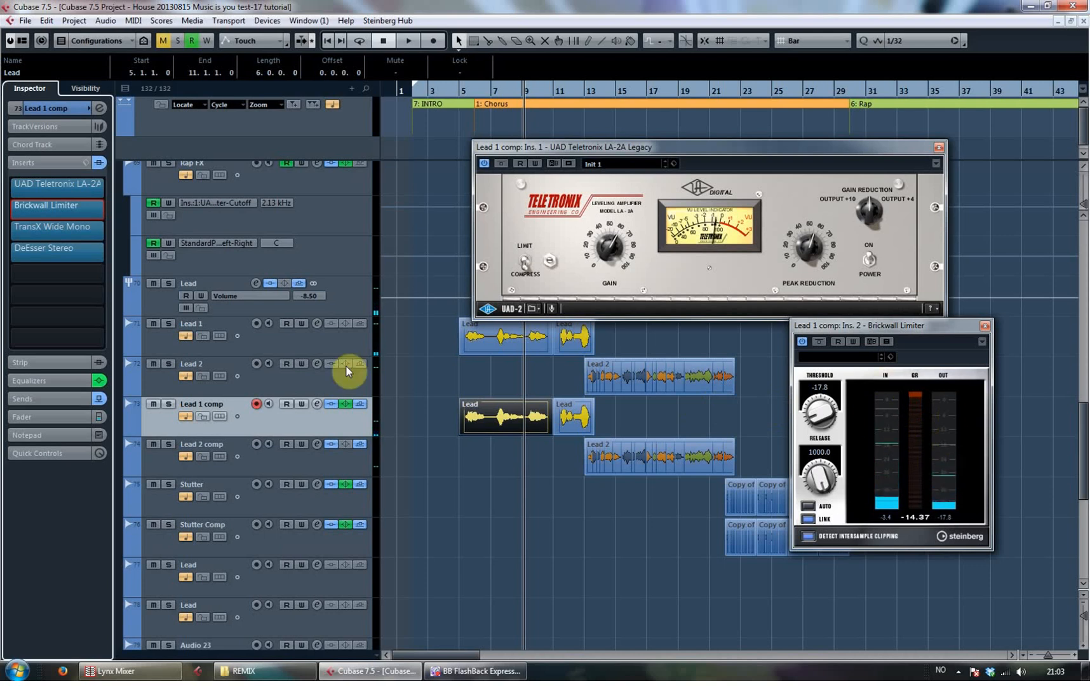
click(53, 230)
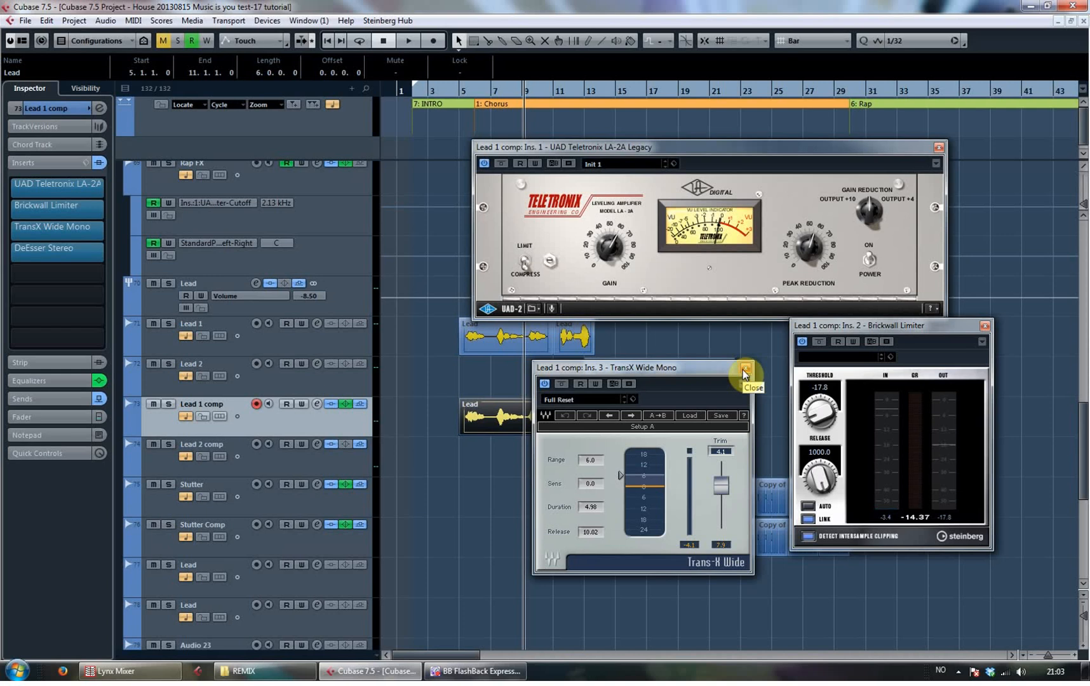
click(744, 369)
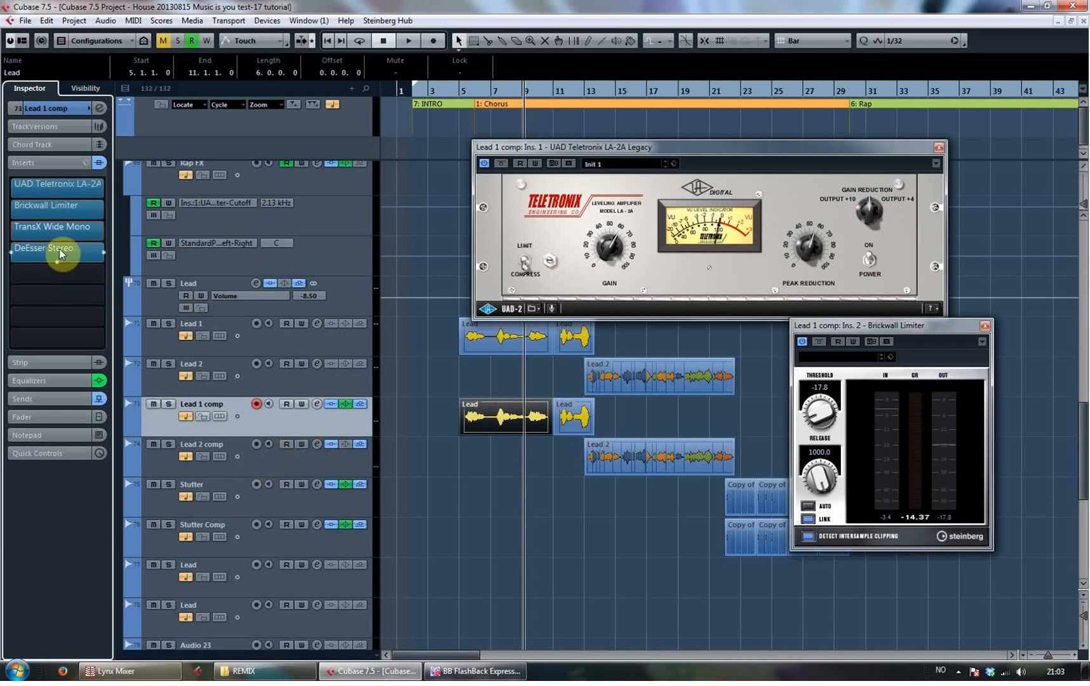
Open the DeEsser Stereo insert window and shift it slightly right
click(44, 248)
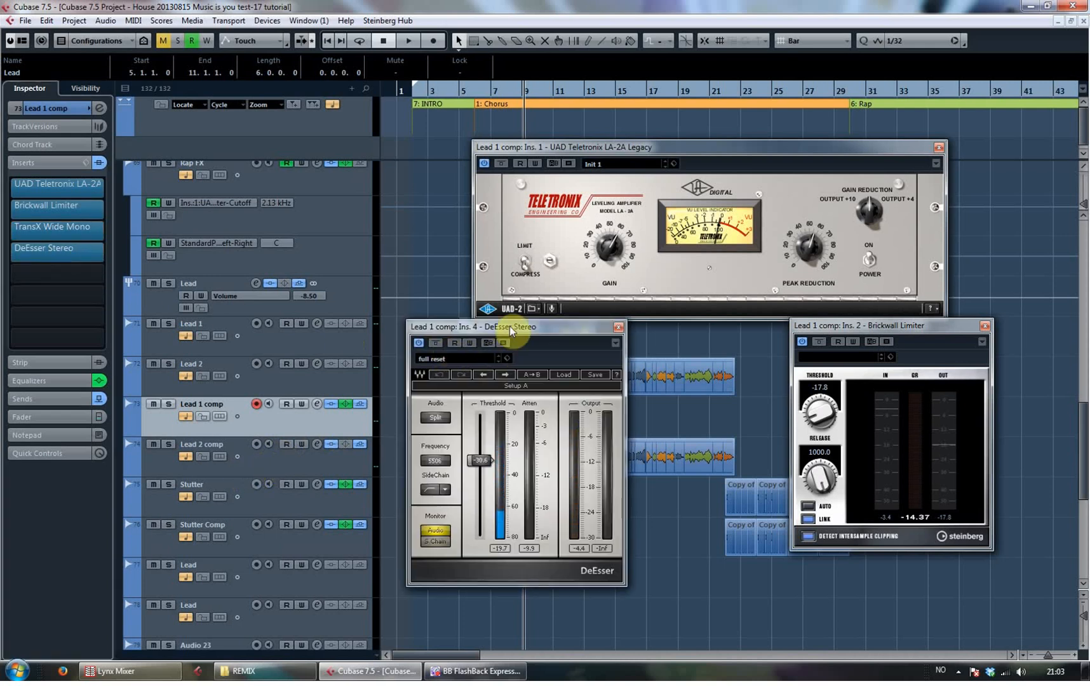
drag(510, 326, 552, 333)
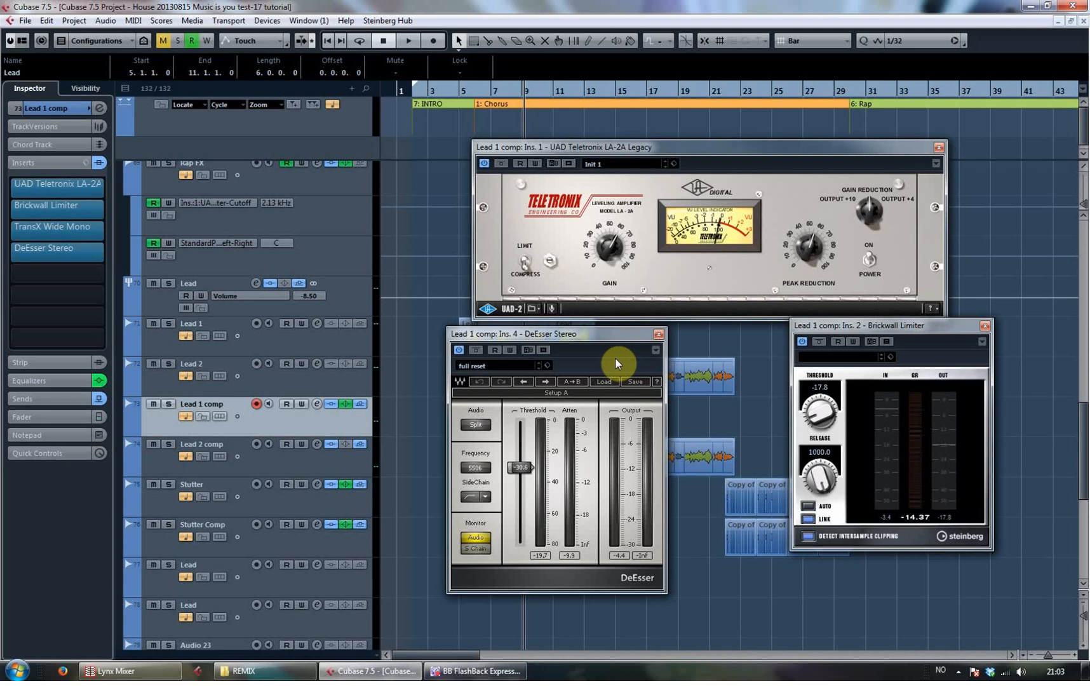
mouse_move(588, 340)
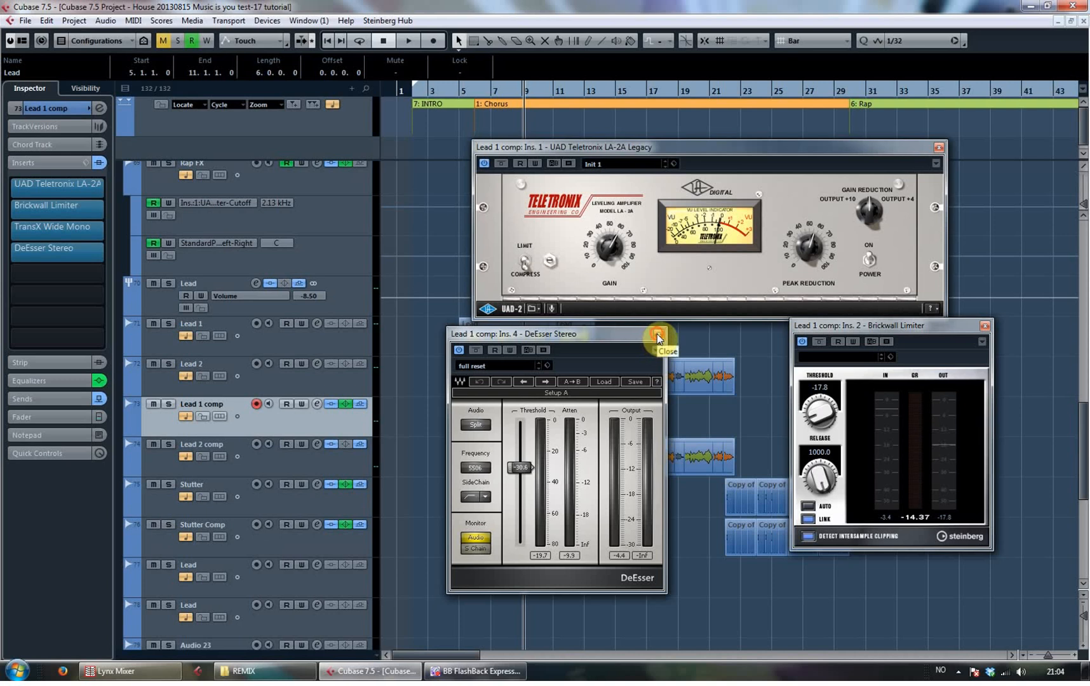
Close the Lead 1 comp DeEsser Stereo window
click(659, 336)
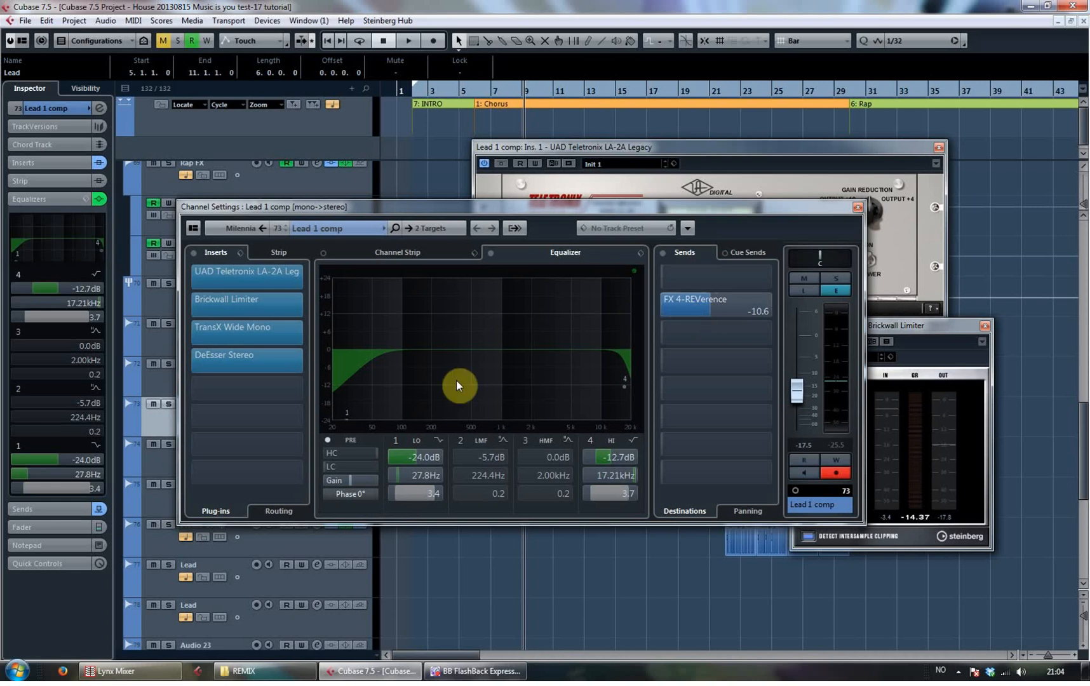
mouse_move(808, 235)
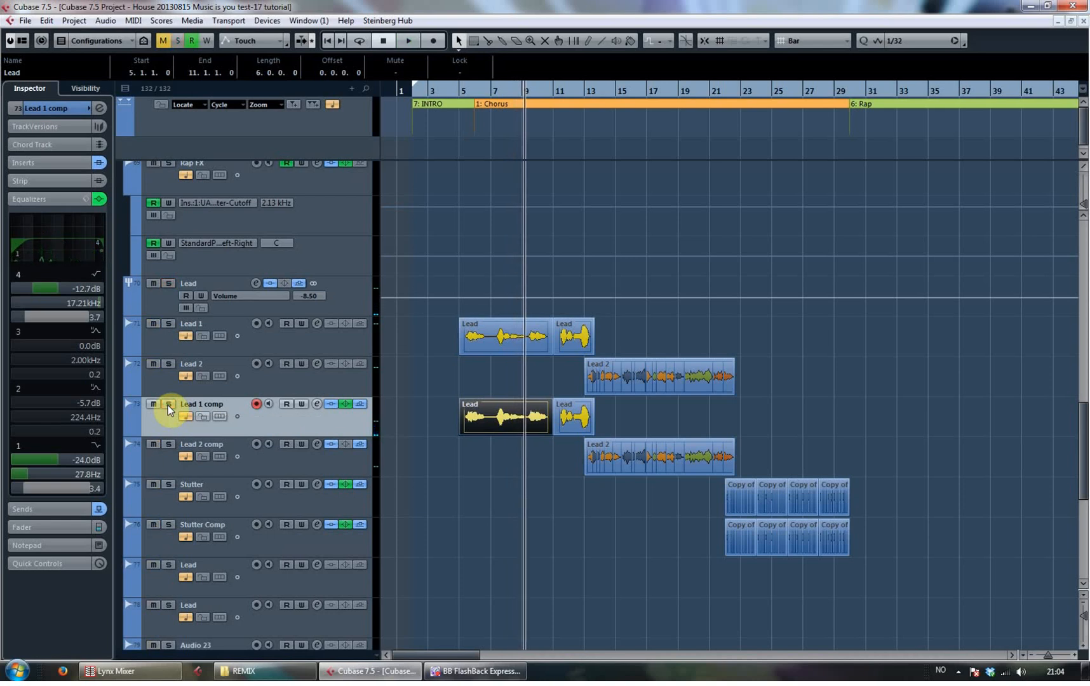
mouse_move(194, 363)
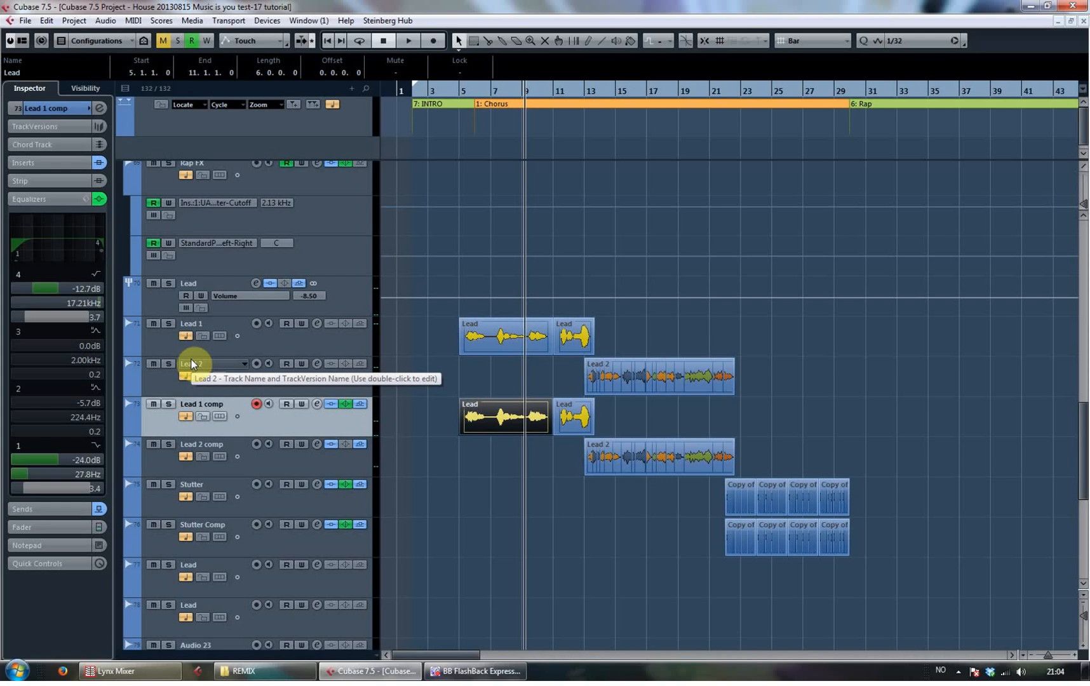
Scroll to the Lead group track, open its Channel Settings, and view then close its DeEsser
scroll(down, 3)
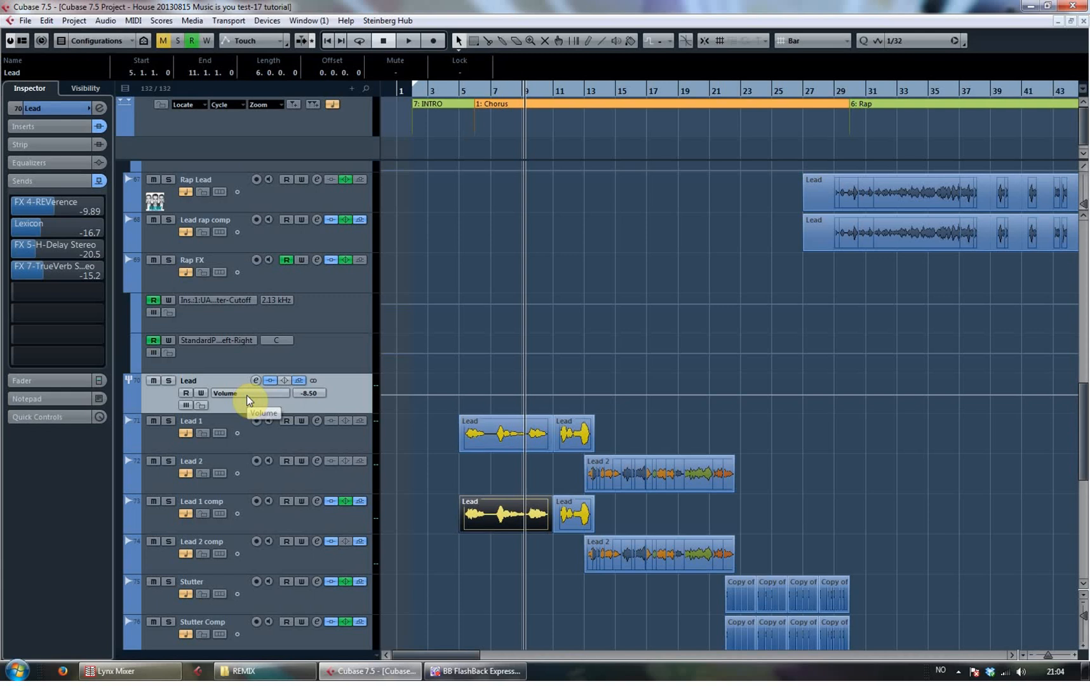
mouse_move(255, 382)
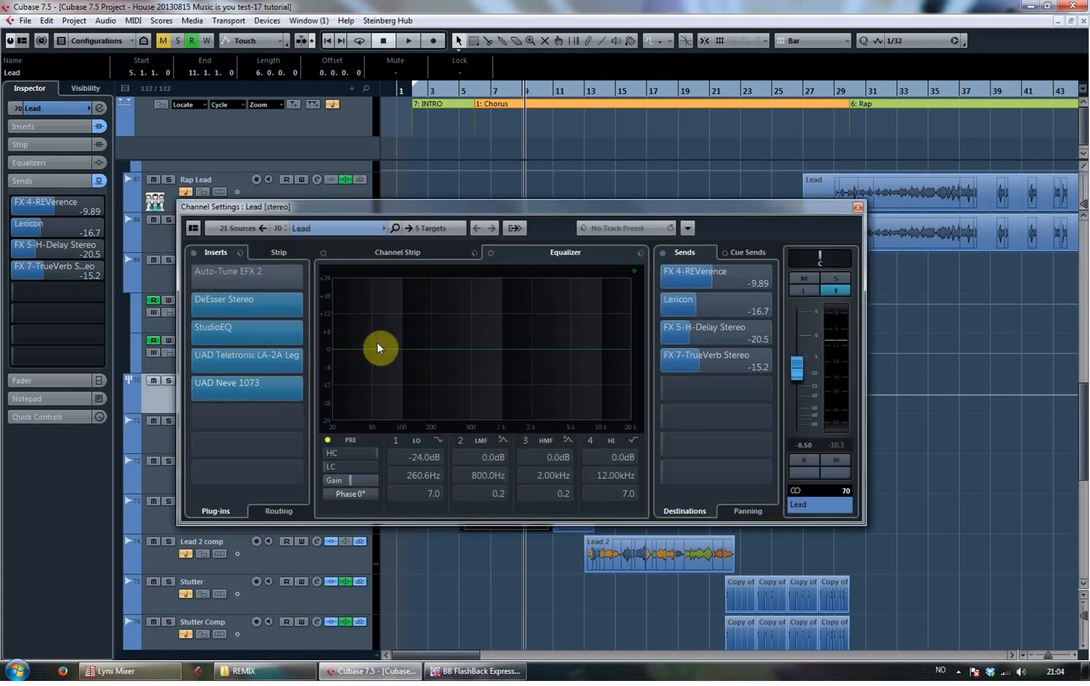
mouse_move(486, 145)
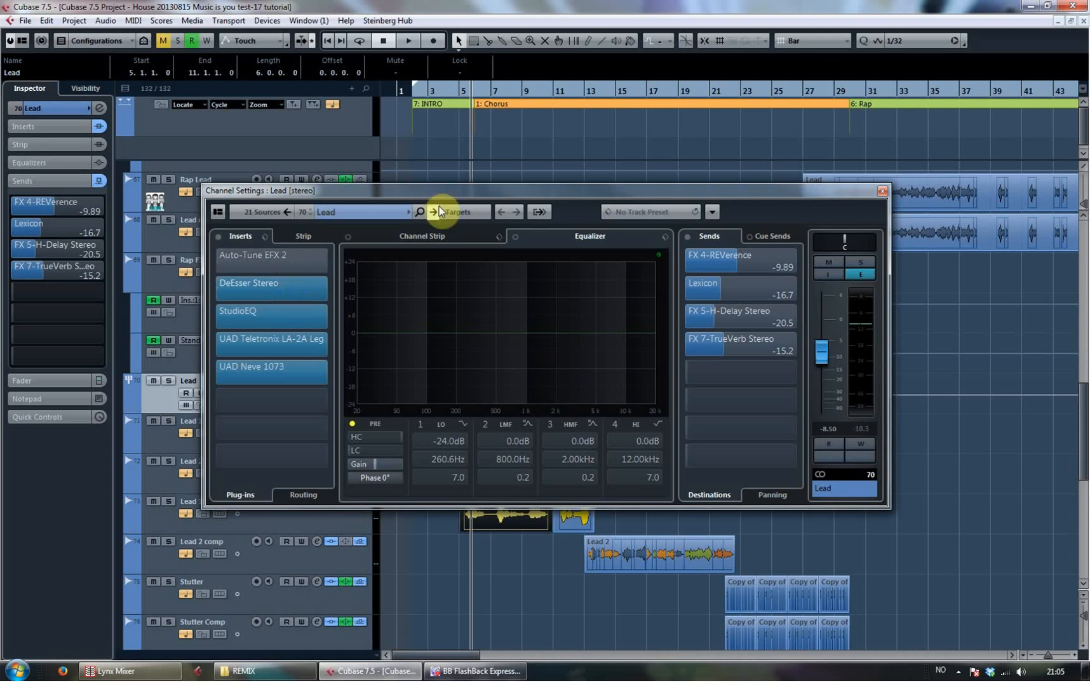
click(270, 288)
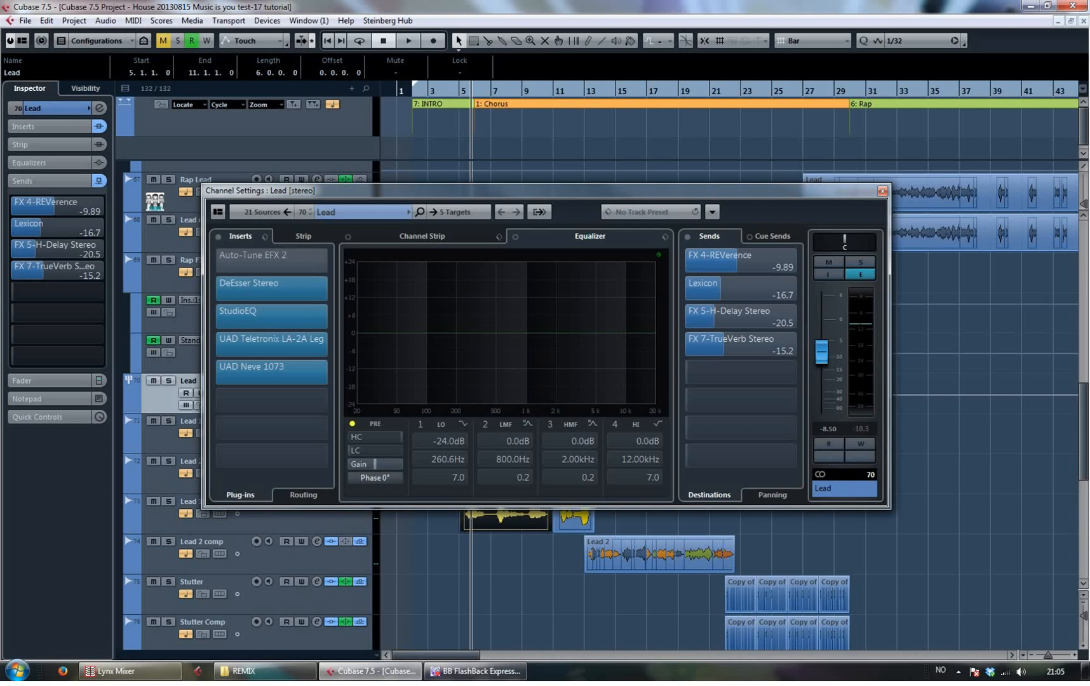
click(248, 282)
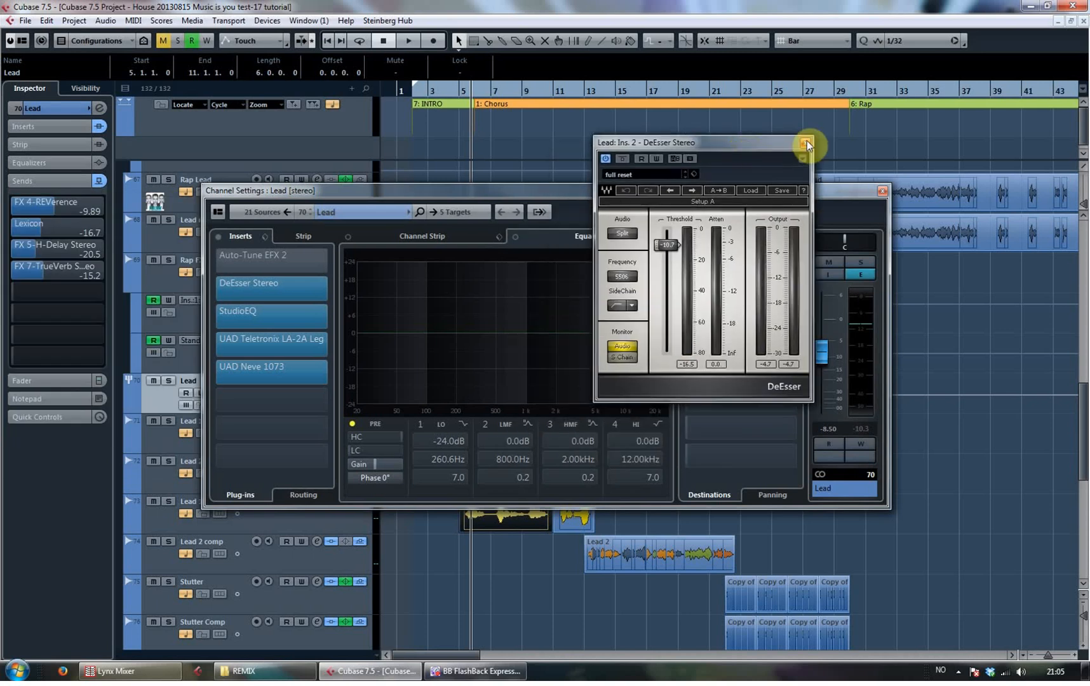
mouse_move(832, 146)
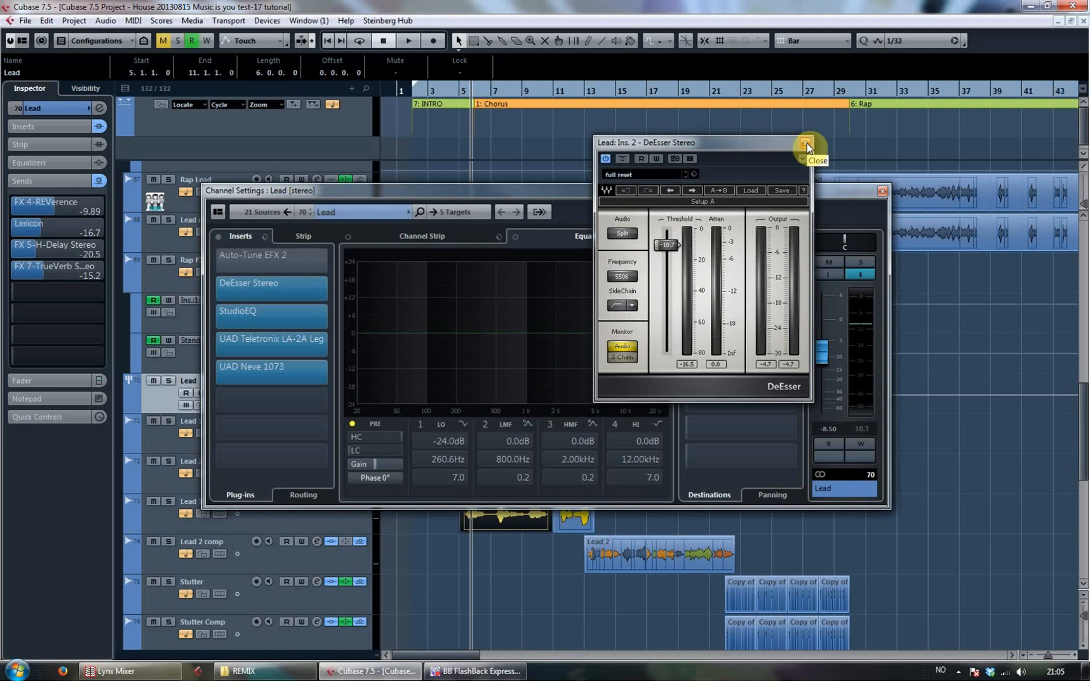
click(805, 142)
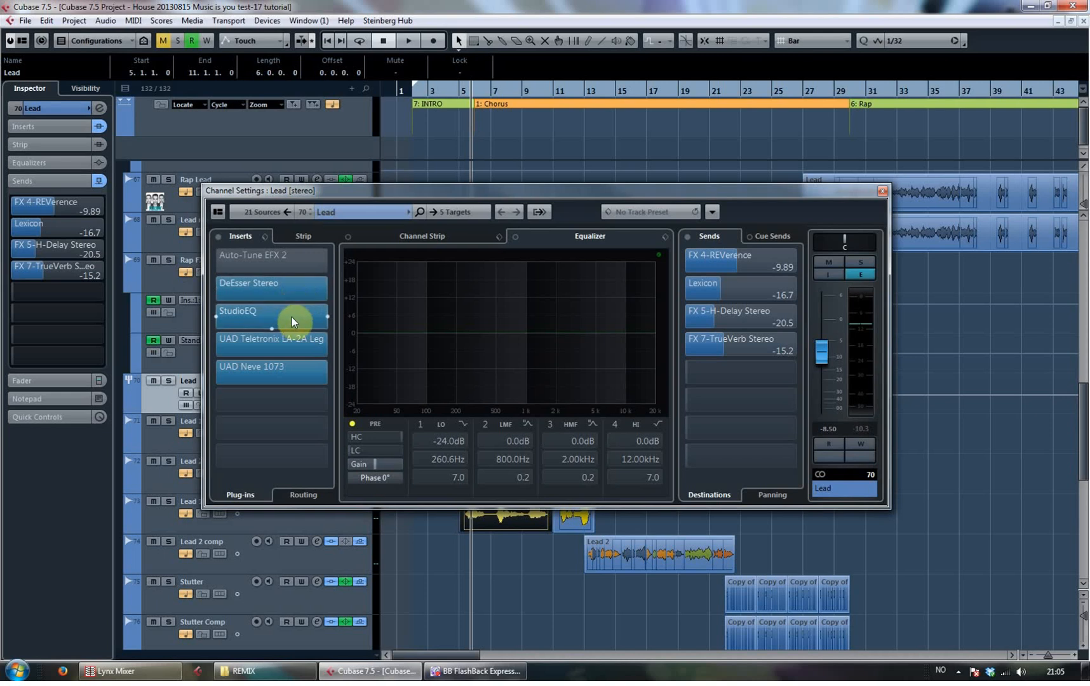
Review the Lead bus StudioEQ settings, then open its UAD Teletronix LA-2A insert
click(272, 320)
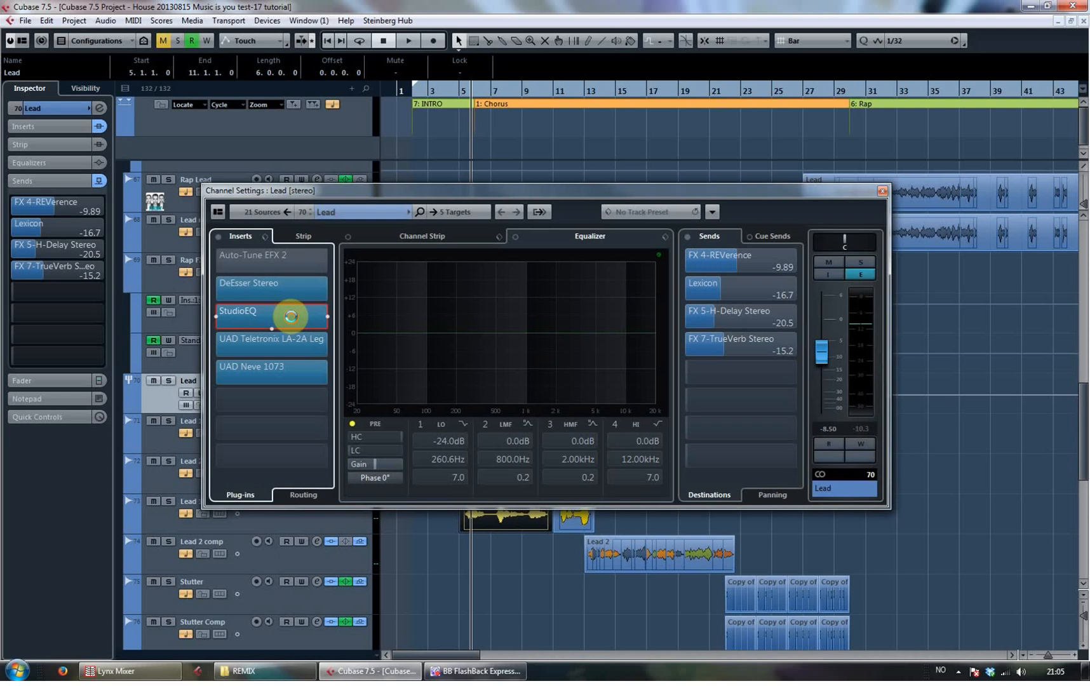
double_click(271, 311)
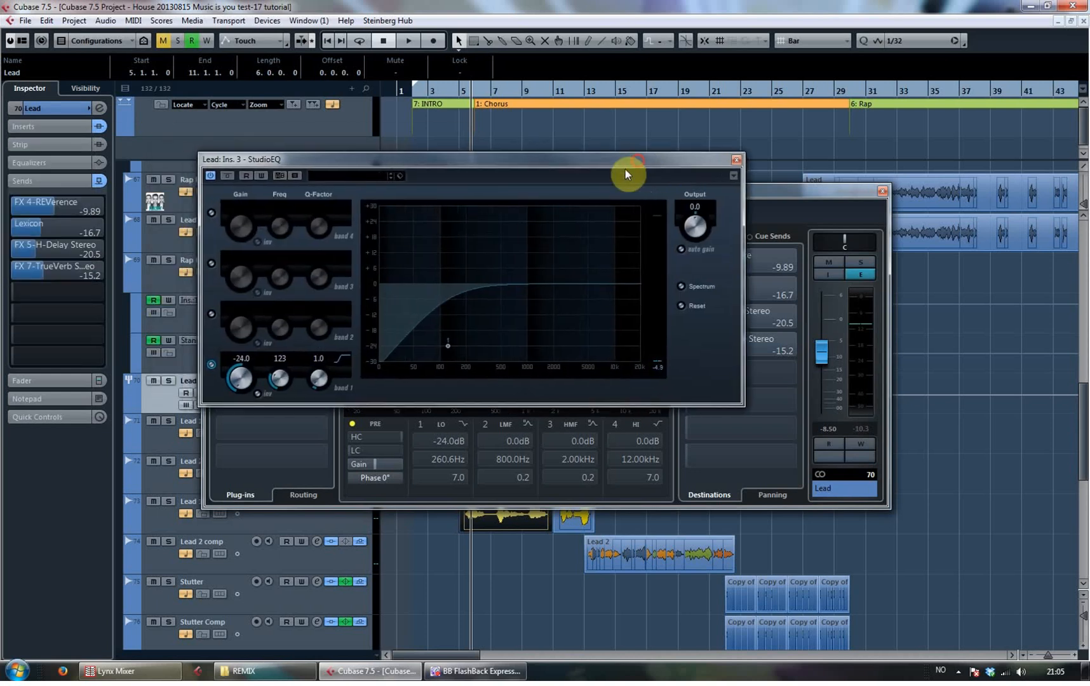
mouse_move(653, 229)
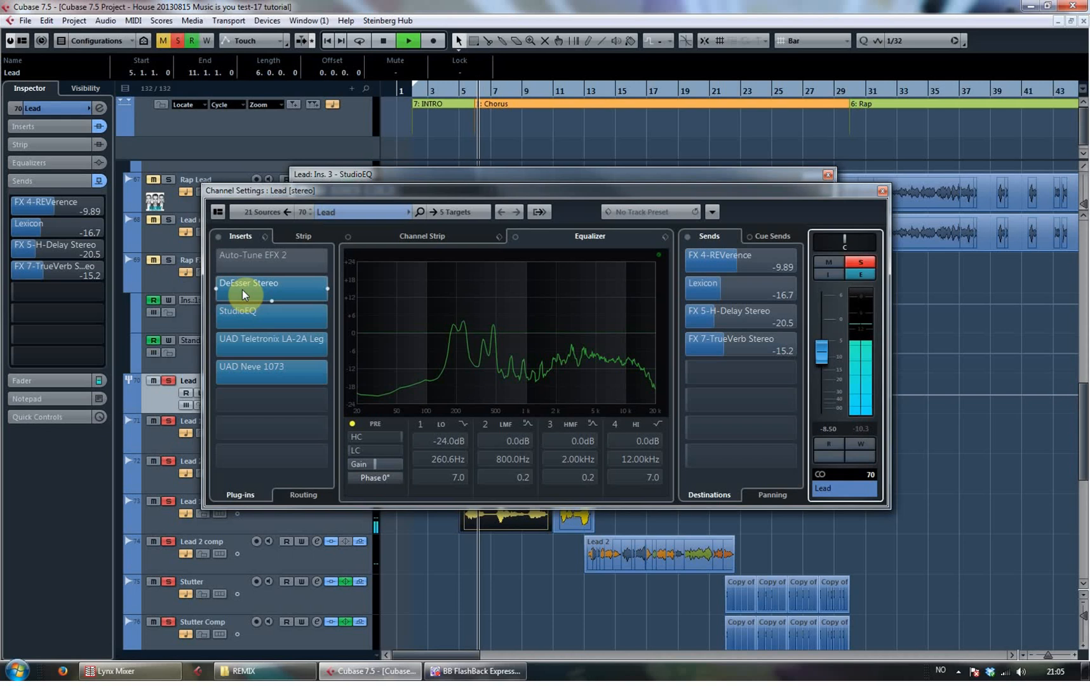
click(247, 319)
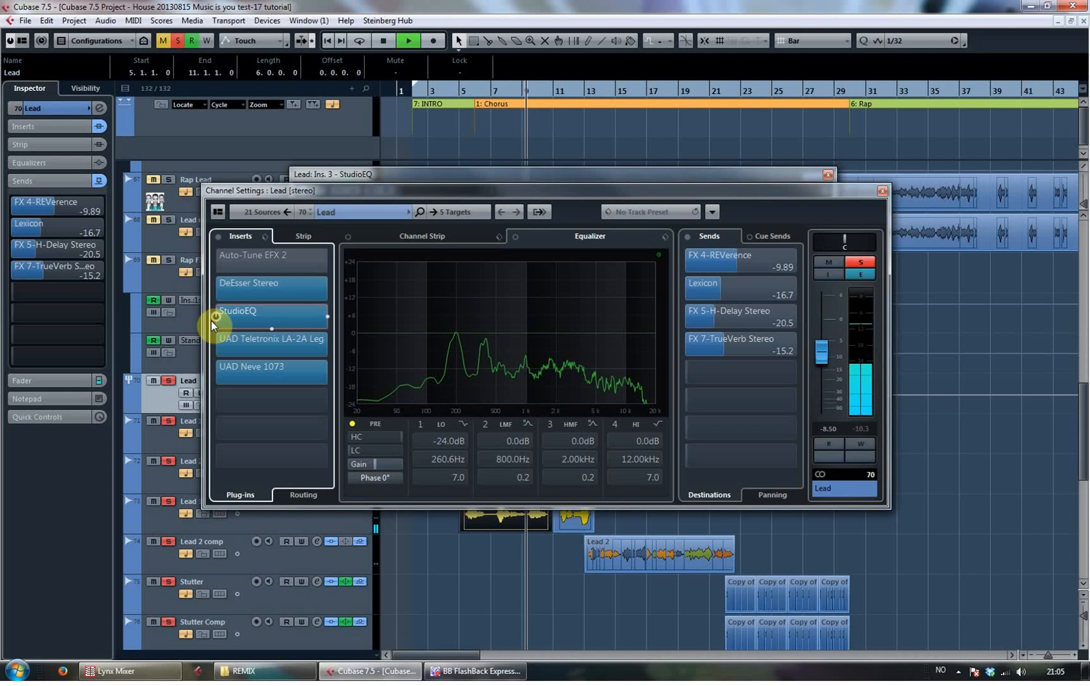
click(219, 320)
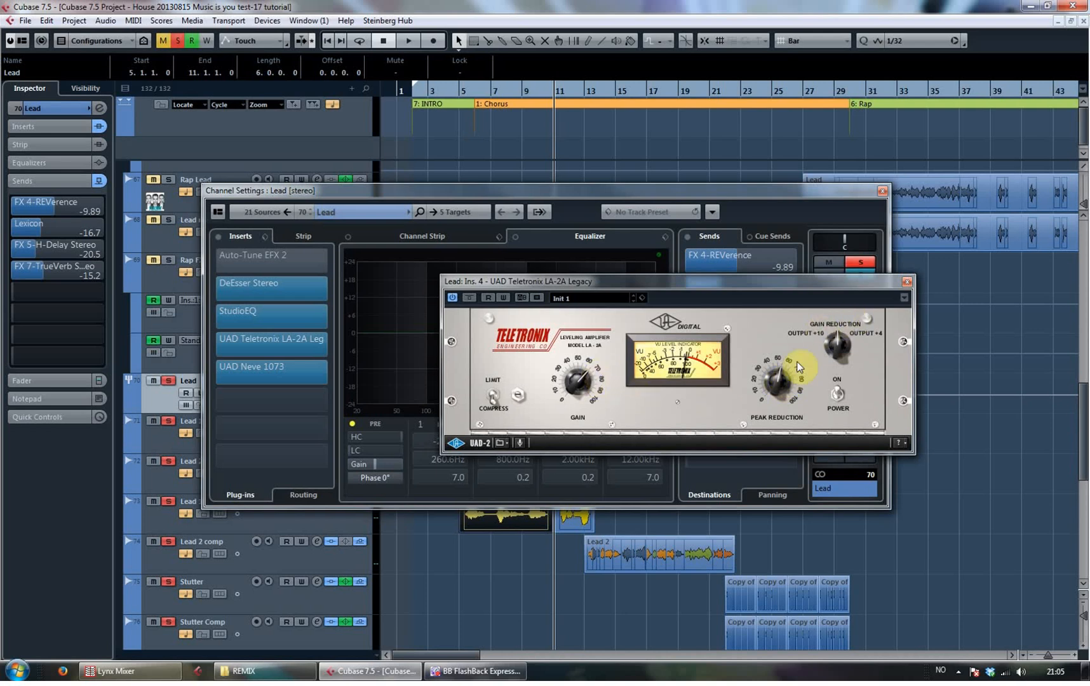
mouse_move(931, 316)
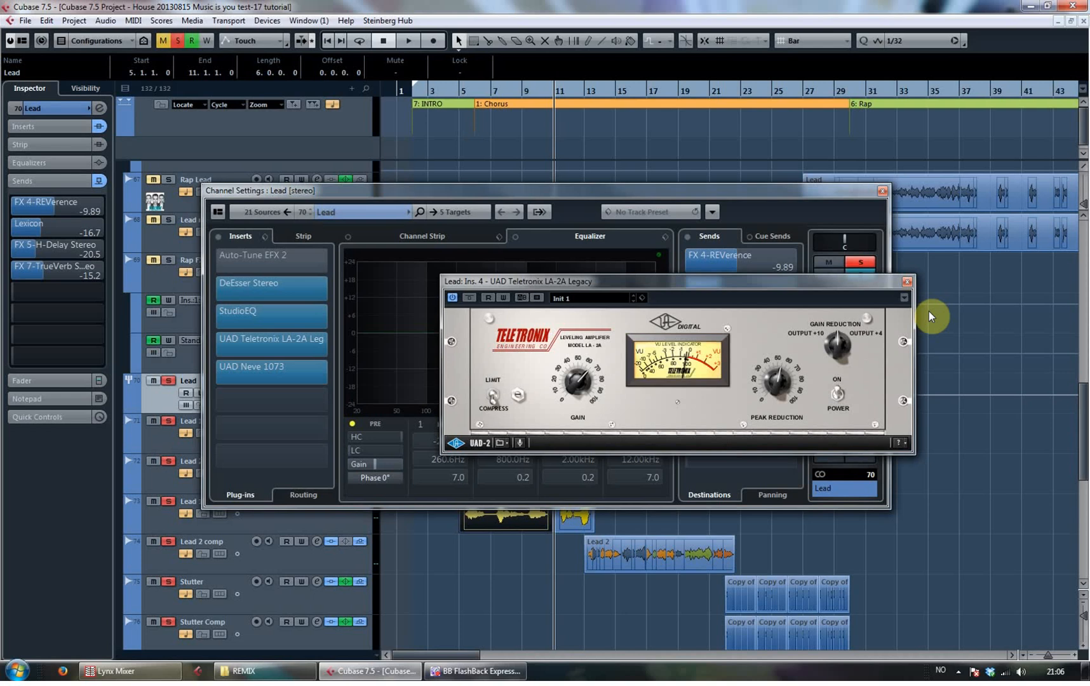
Close the LA-2A, view and close the Neve 1073 insert, then close Lead Channel Settings
click(904, 281)
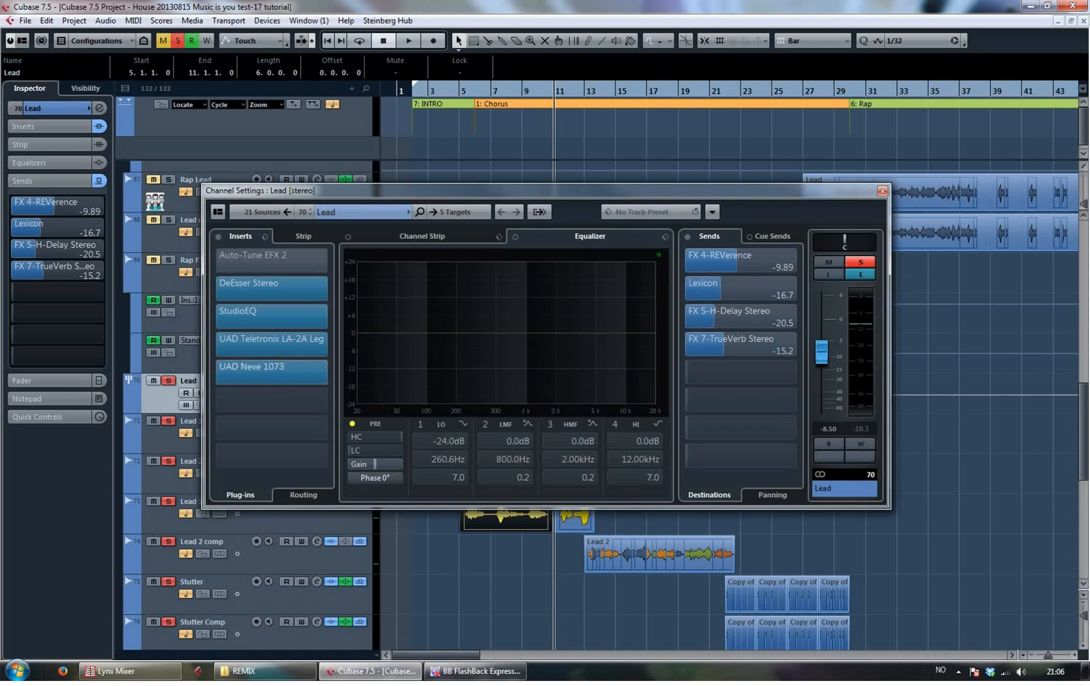
click(270, 374)
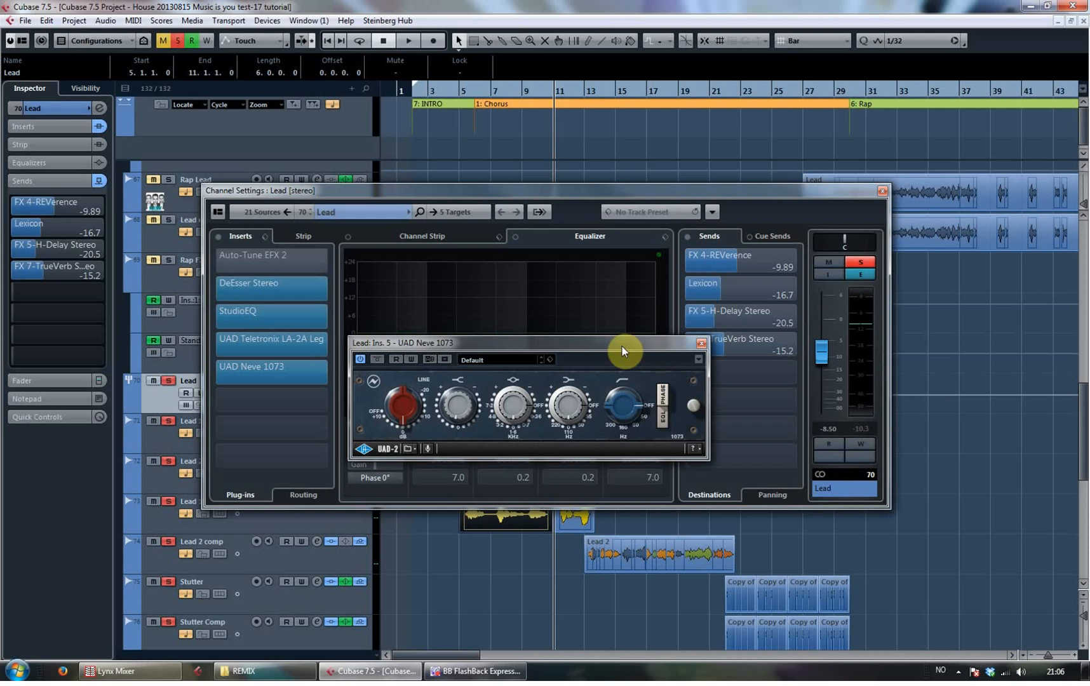
mouse_move(431, 385)
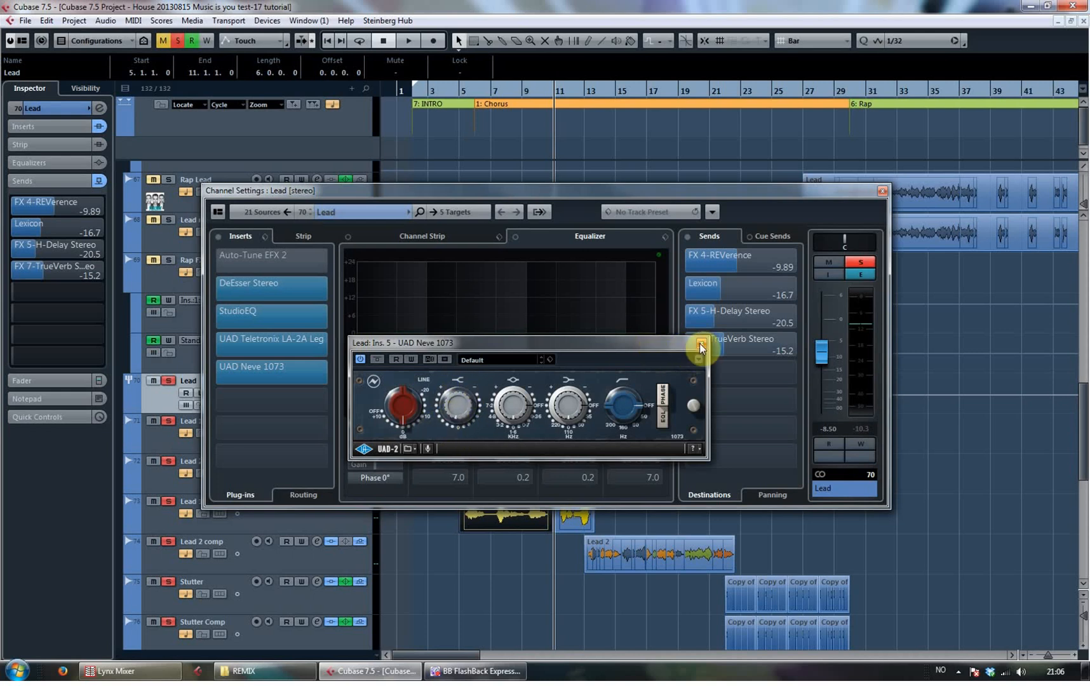
click(700, 348)
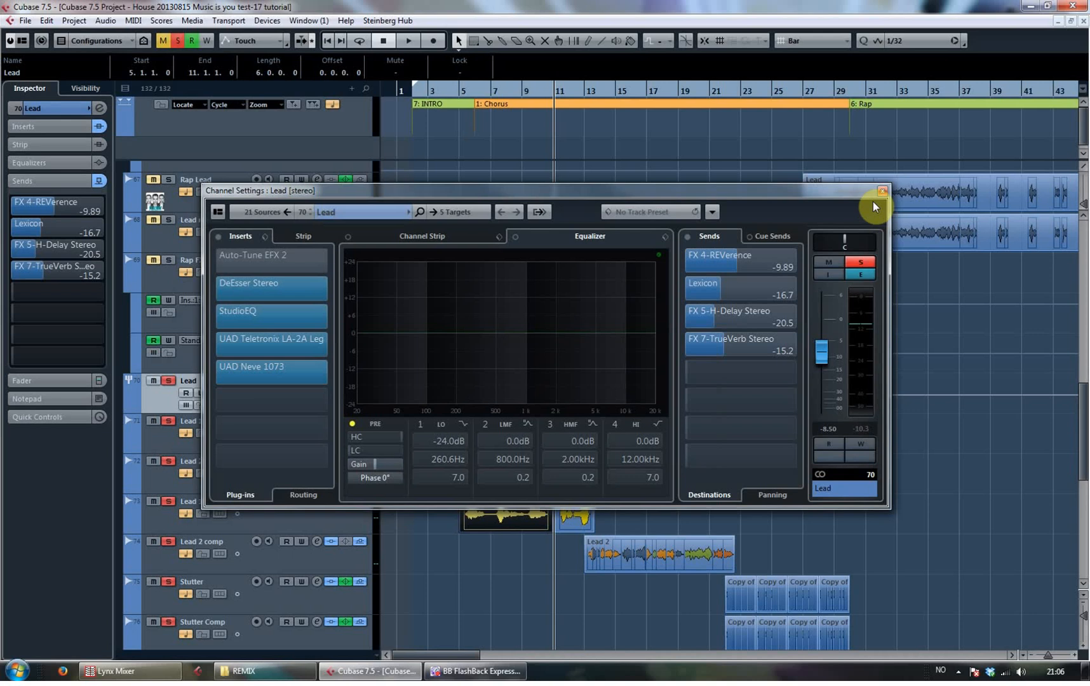
click(881, 193)
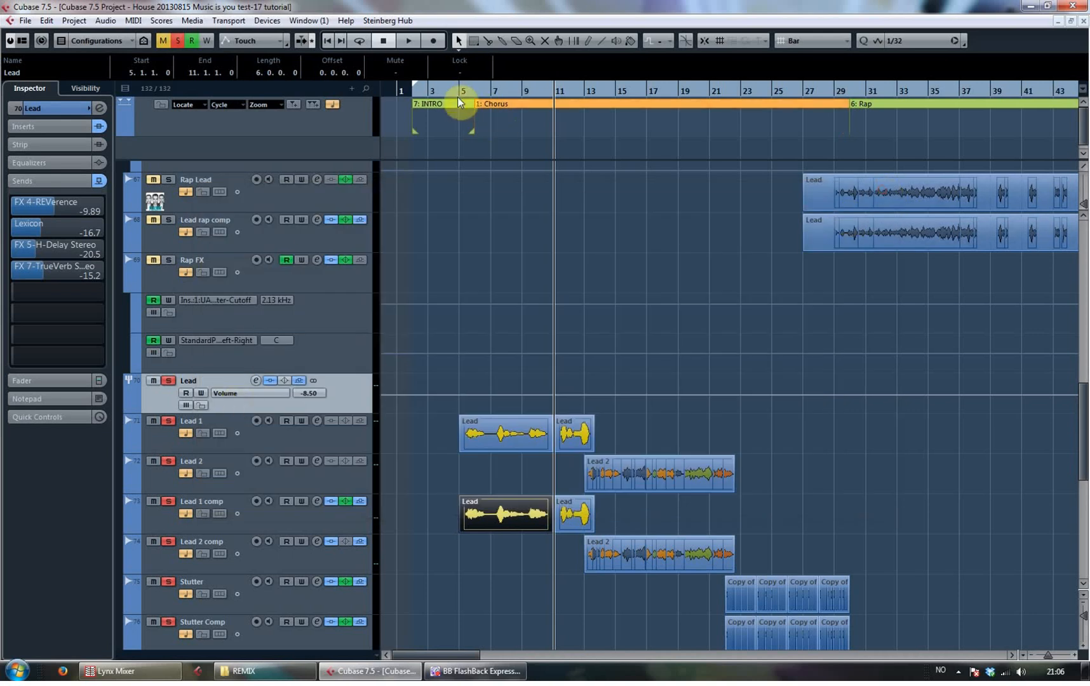
Play from the Chorus, switch off the Lexicon send, and show the REVerence send's options
click(407, 40)
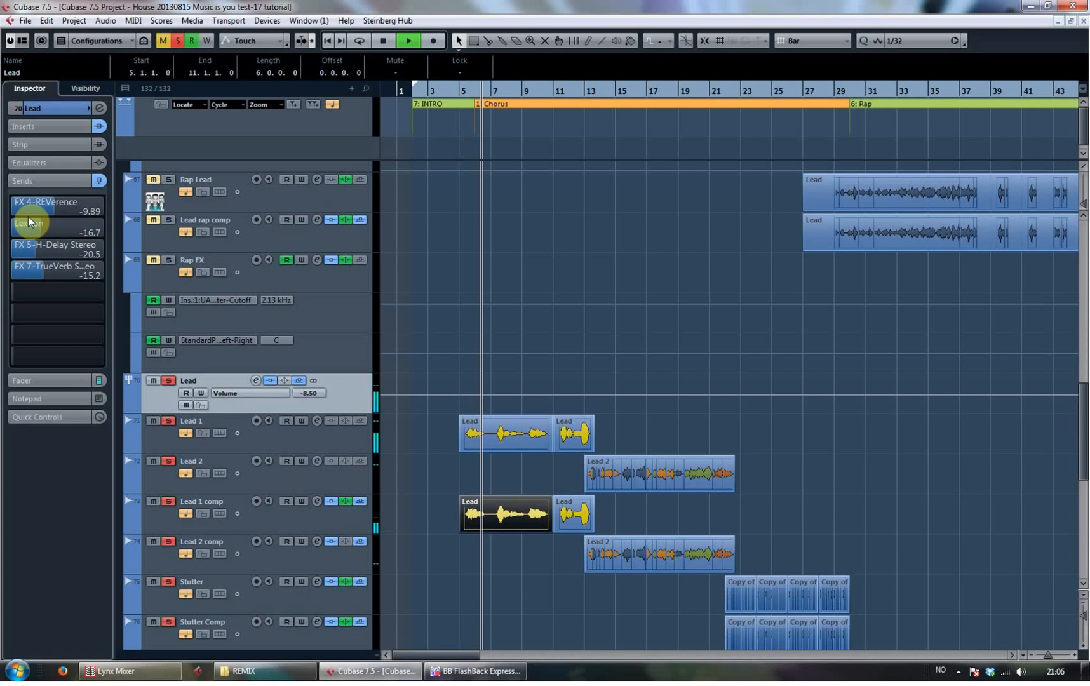
click(382, 40)
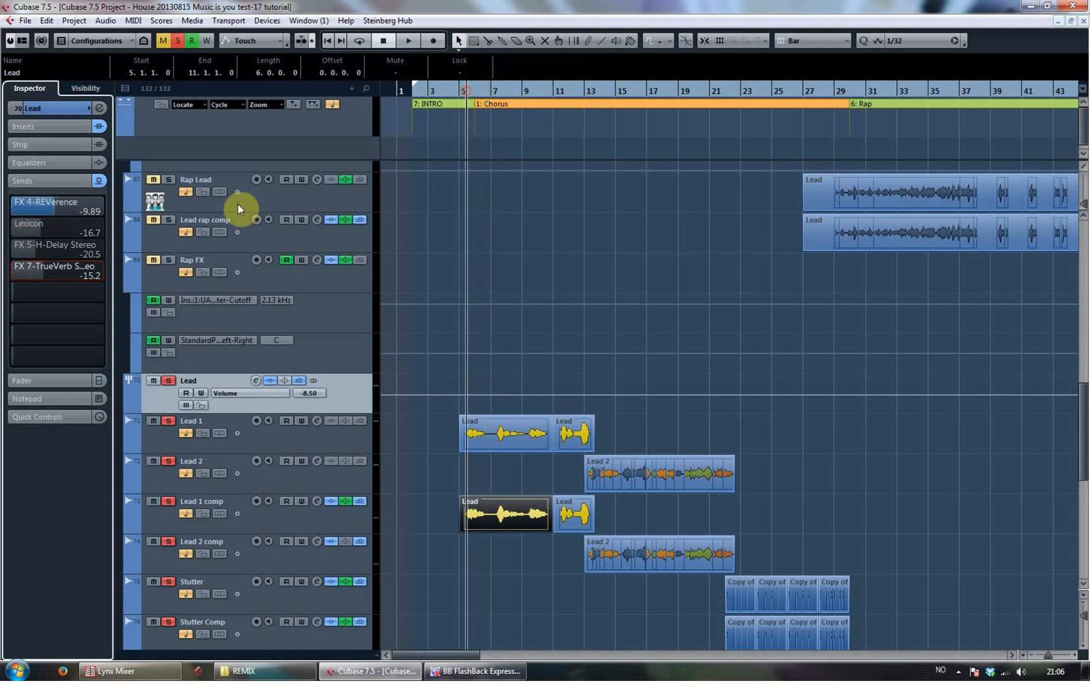
right_click(54, 207)
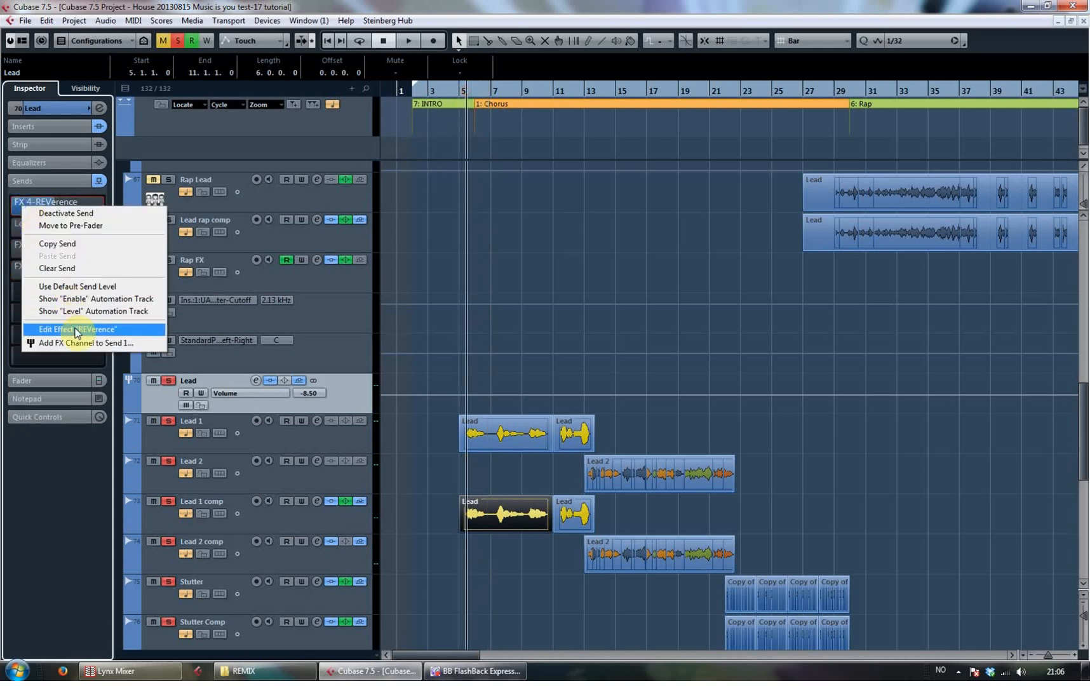
click(76, 329)
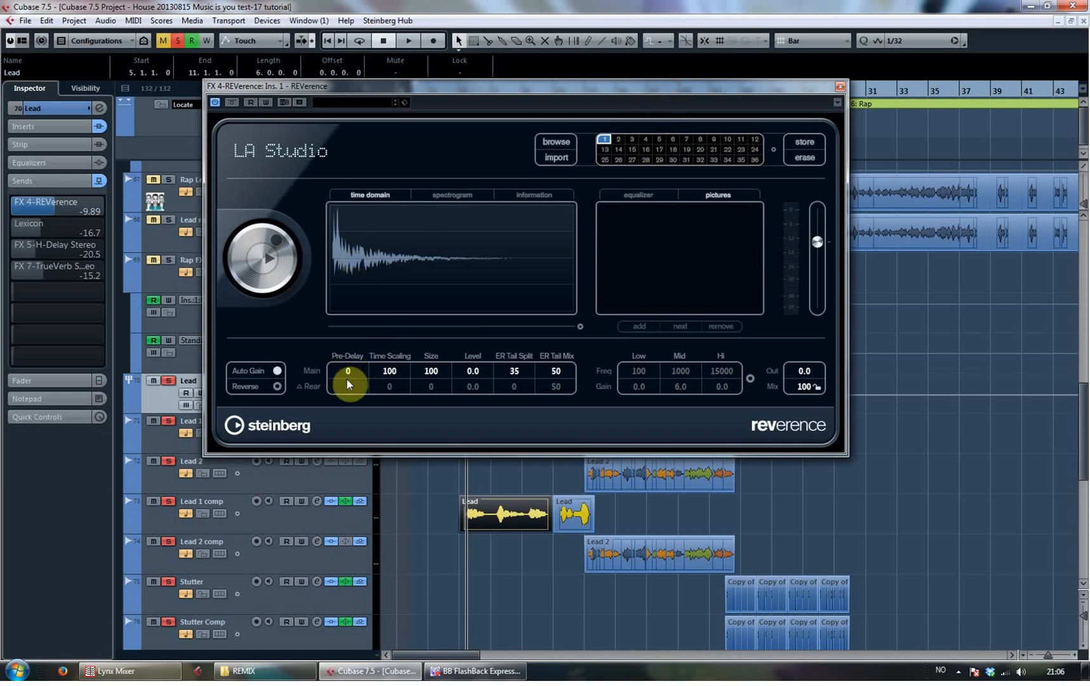
click(409, 40)
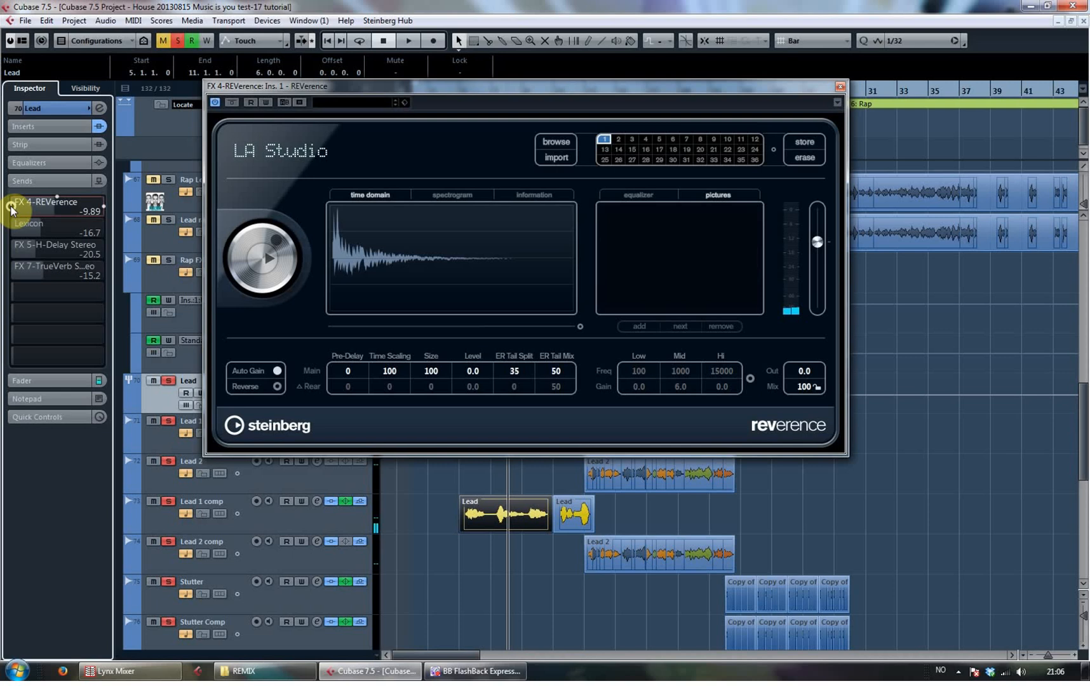
click(408, 40)
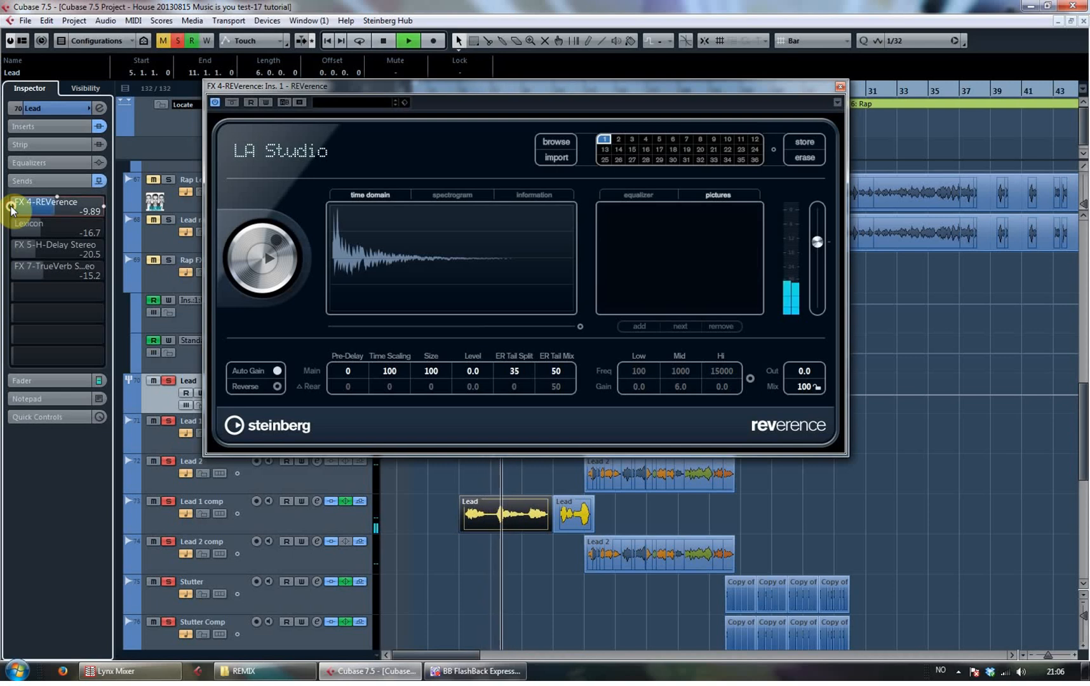
click(839, 85)
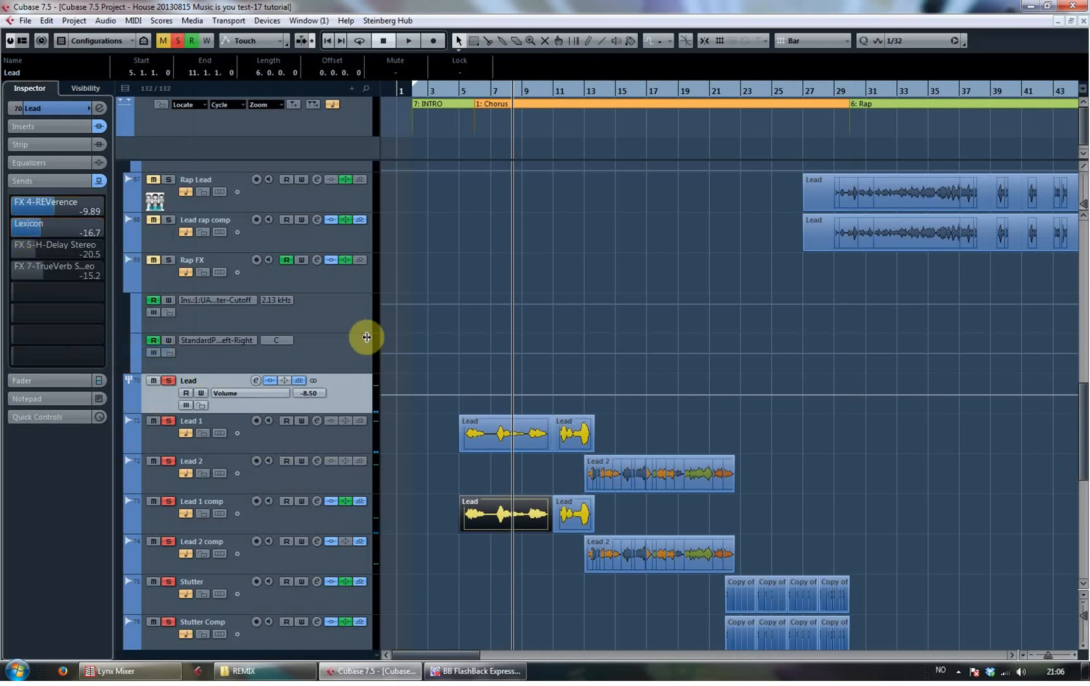
Open the UAD Lexicon 224 reverb editor, then pick Edit Effect on the H-Delay send
click(29, 223)
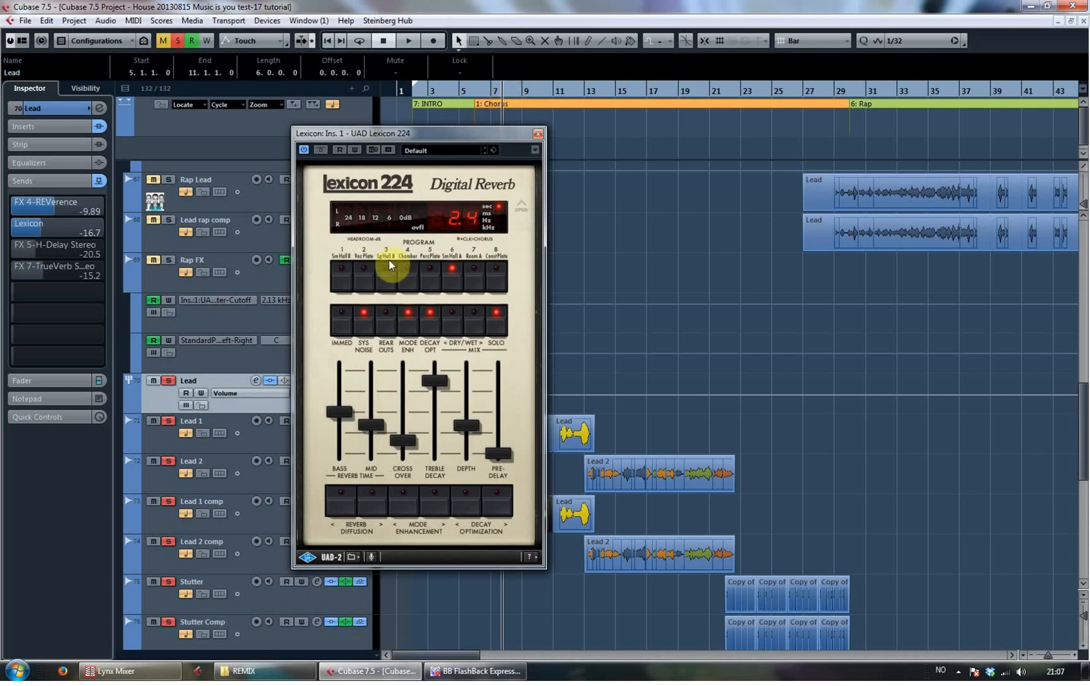
click(349, 311)
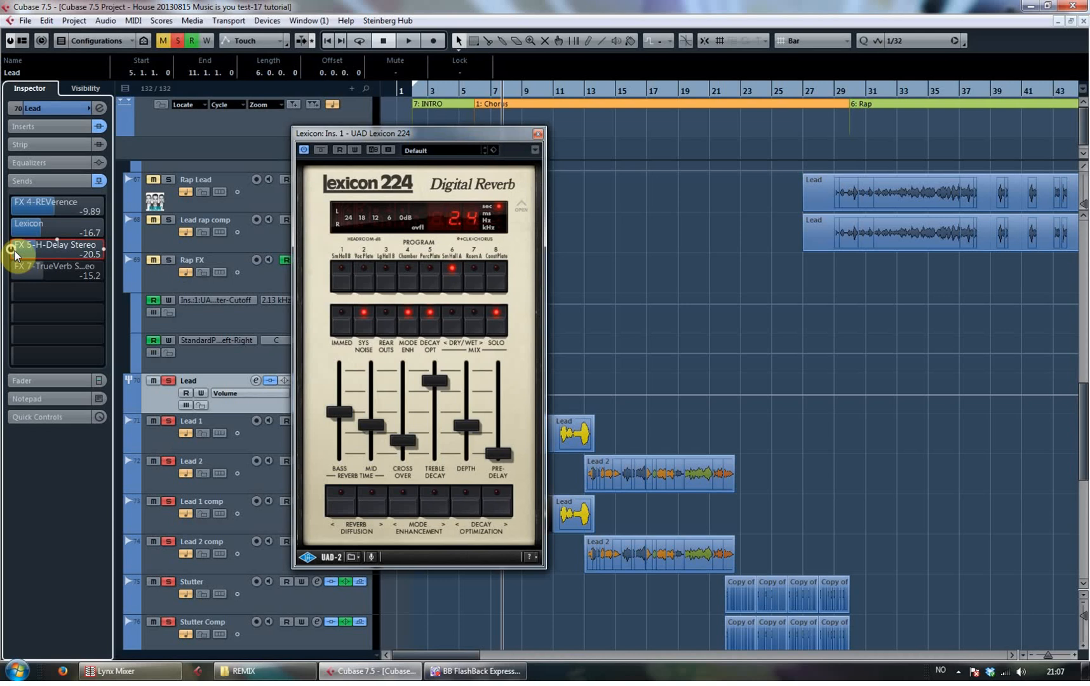
right_click(56, 248)
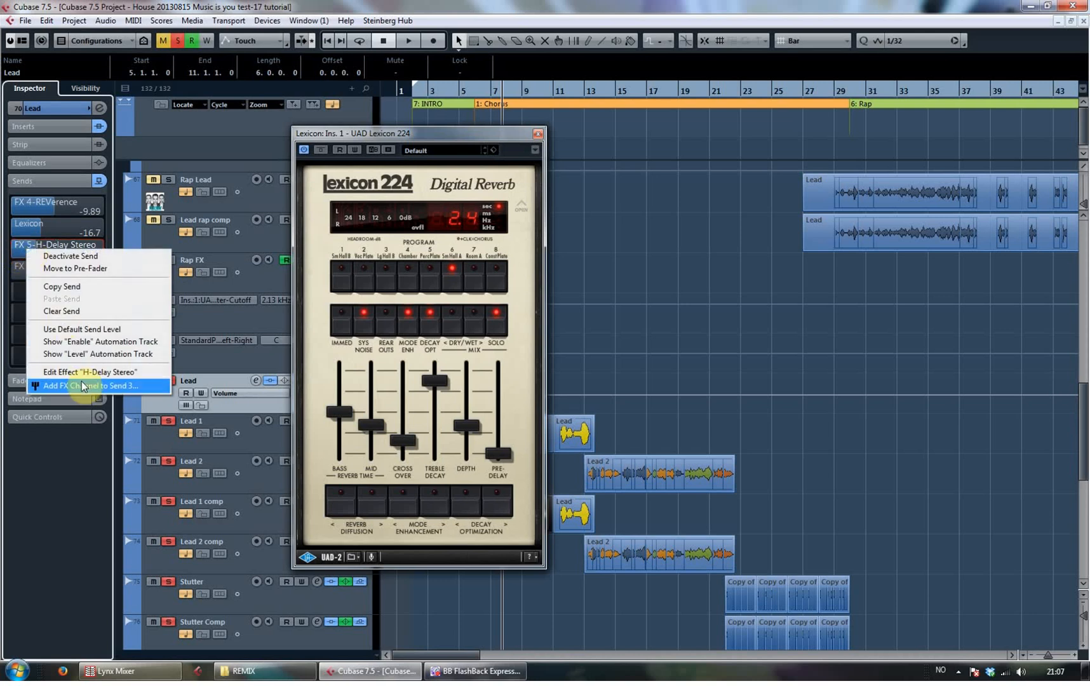
click(91, 386)
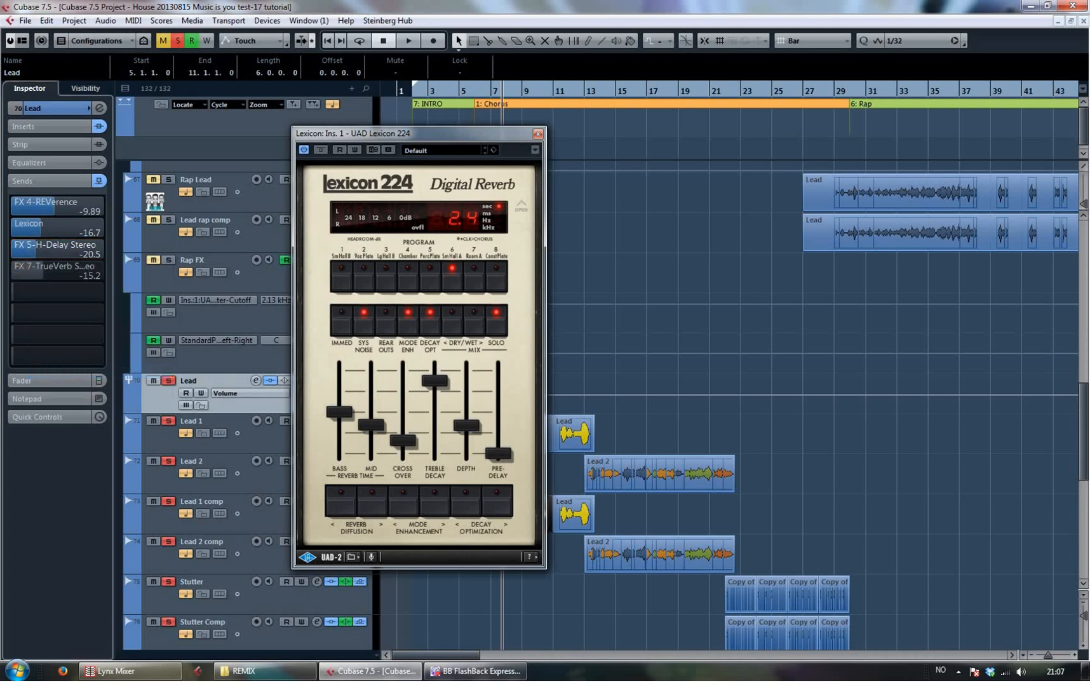
Close the Lexicon window, adjust the H-Delay HiPass knob, and close the H-Delay window
click(536, 137)
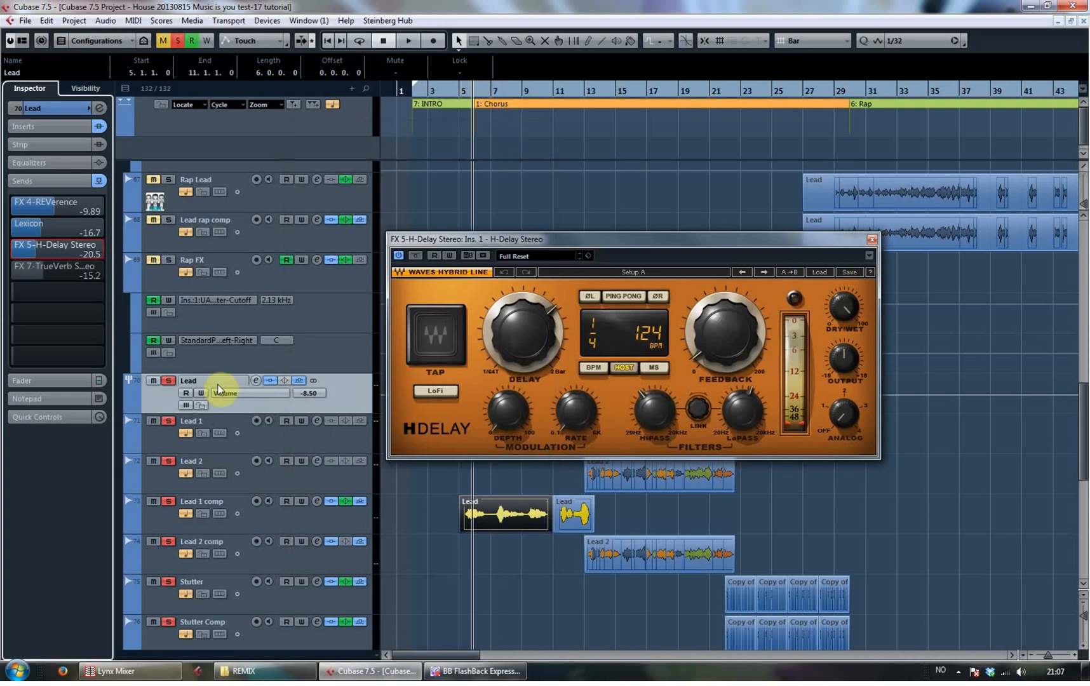
click(409, 39)
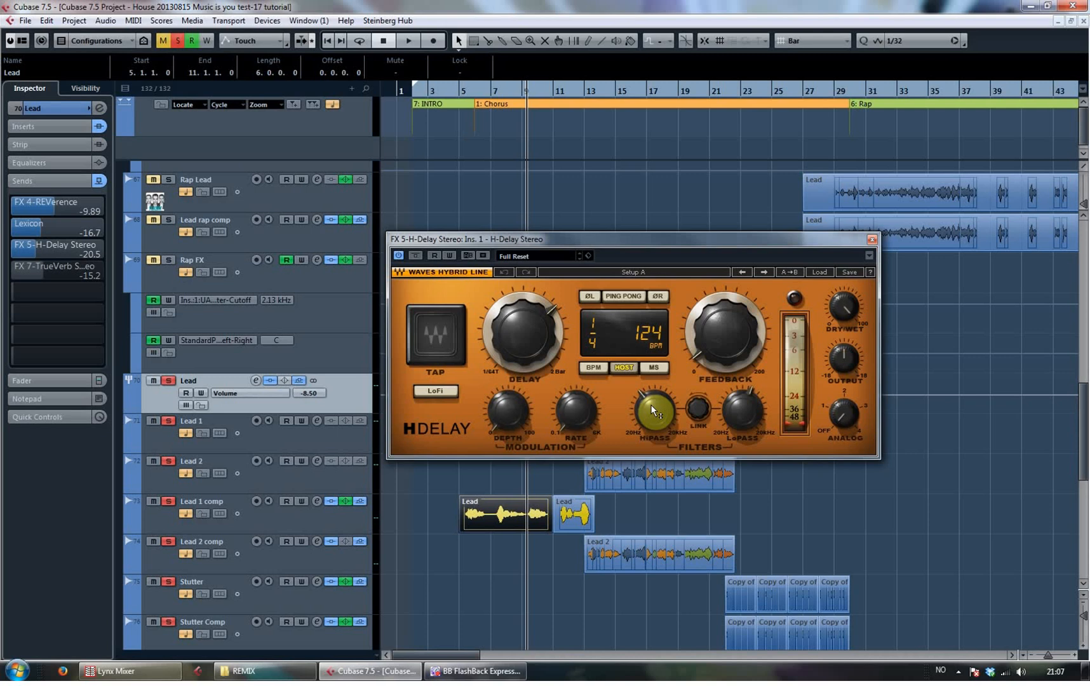
drag(652, 413, 652, 417)
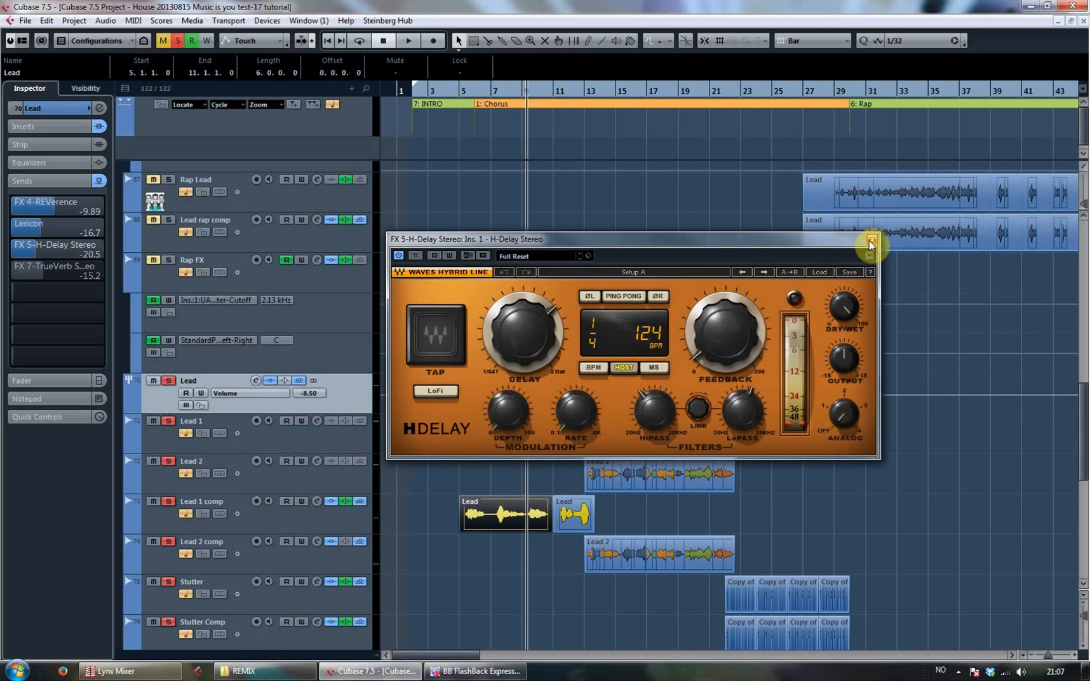
click(870, 241)
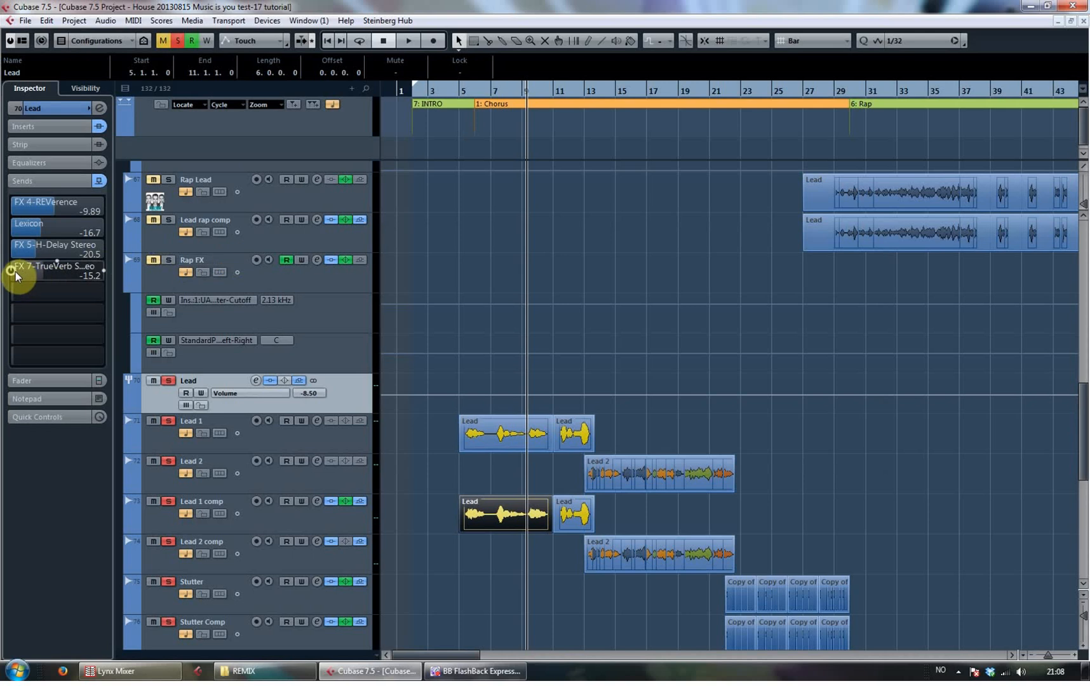
right_click(56, 266)
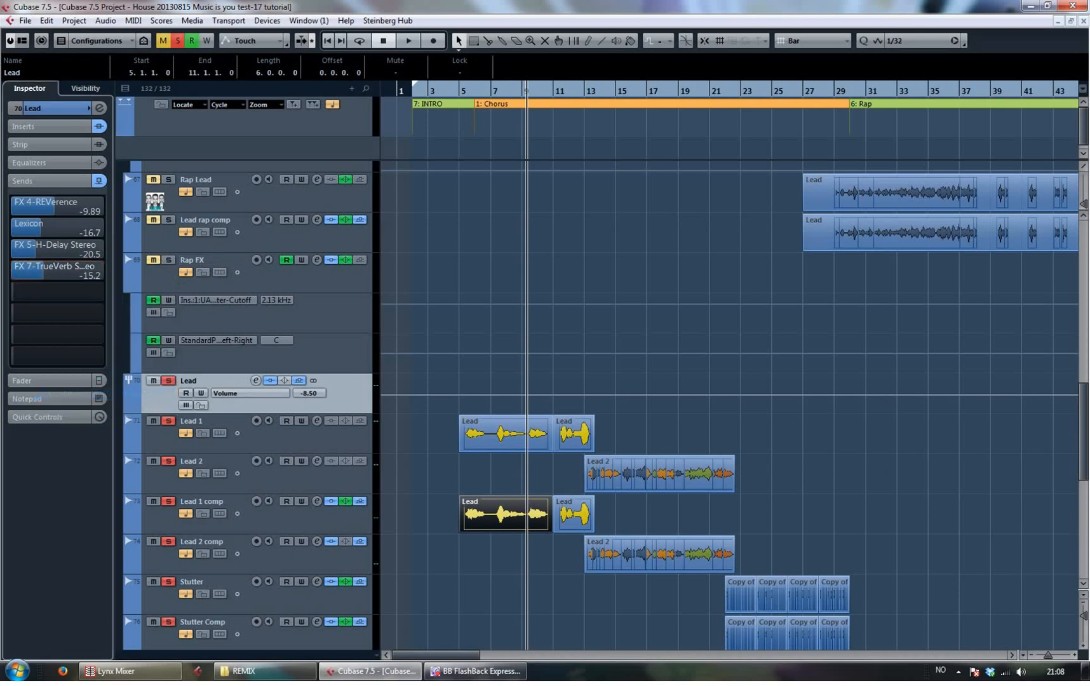
click(56, 269)
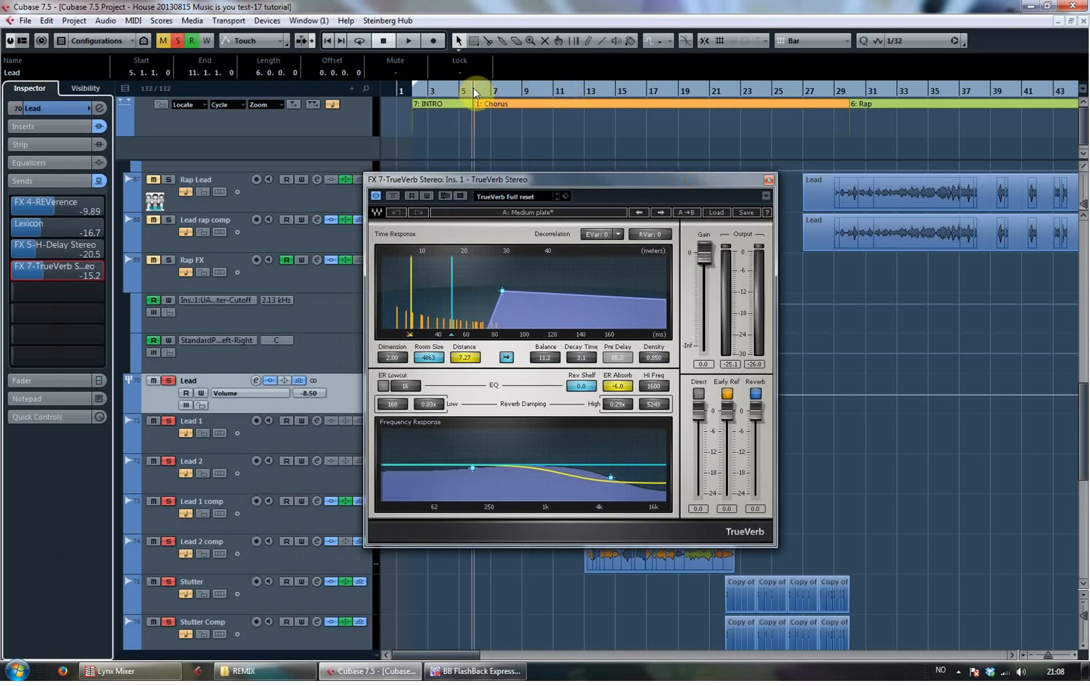
click(409, 40)
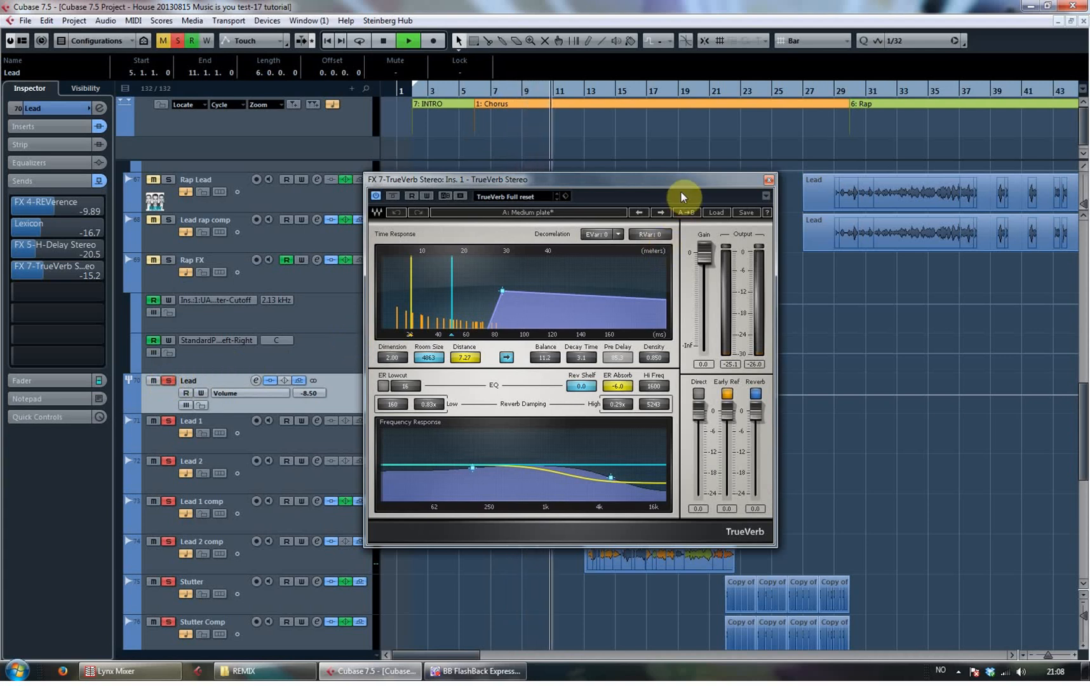
click(409, 39)
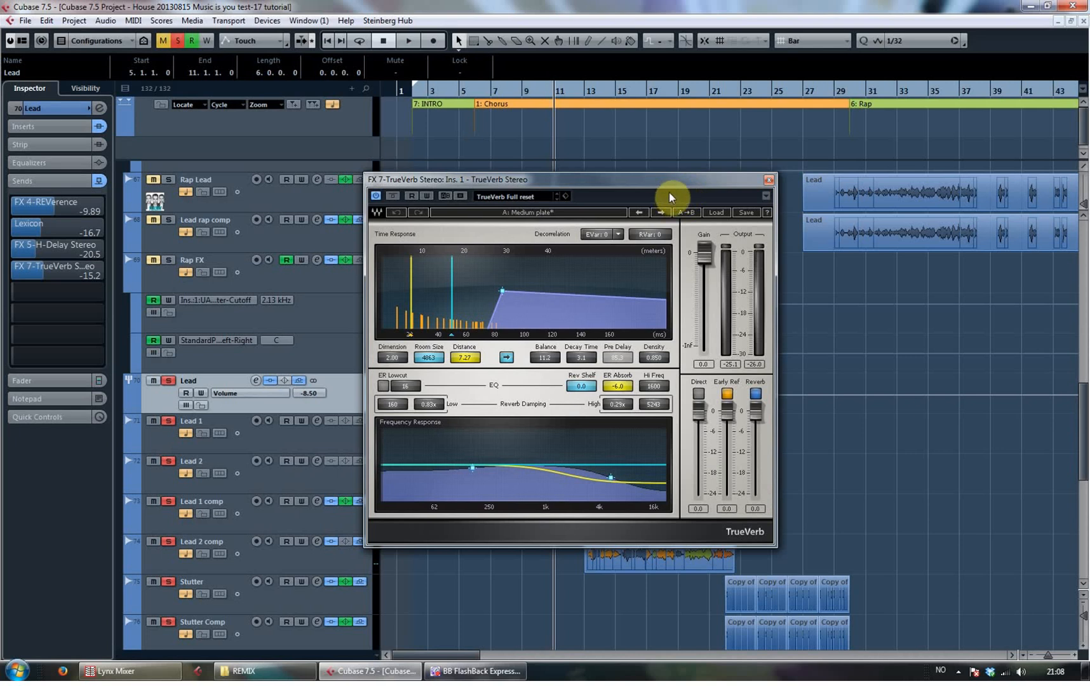
click(767, 179)
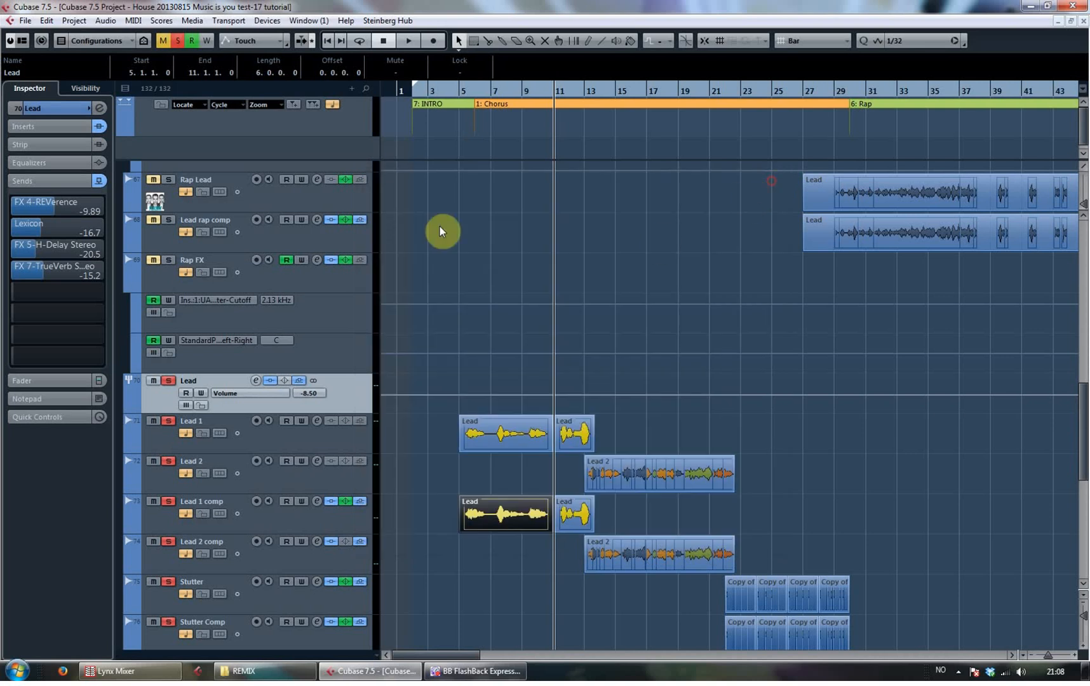
mouse_move(468, 85)
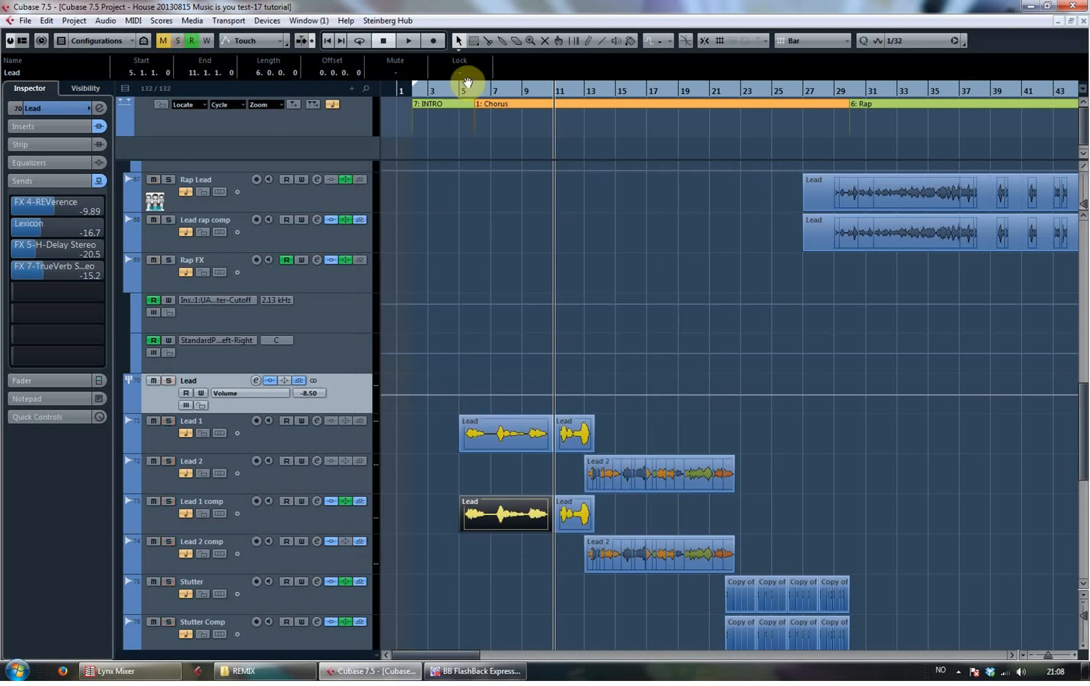